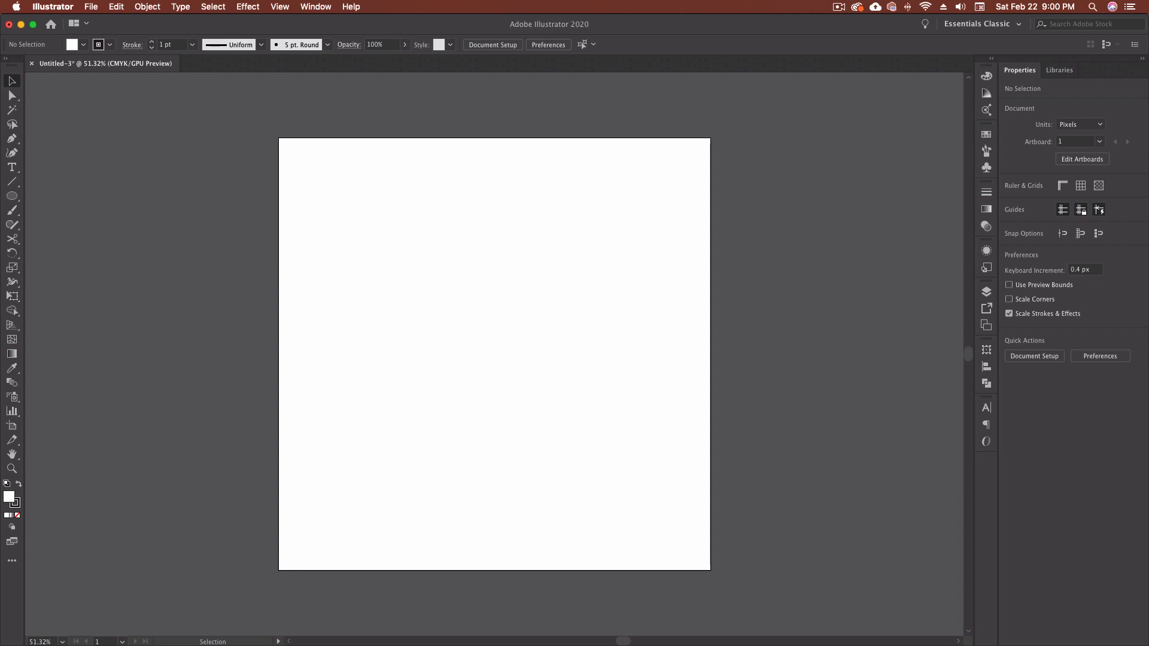
# Hide the artboard boundaries with Cmd+Shift+H so the blank canvas fills the window.
pyautogui.press('cmd+shift+h')
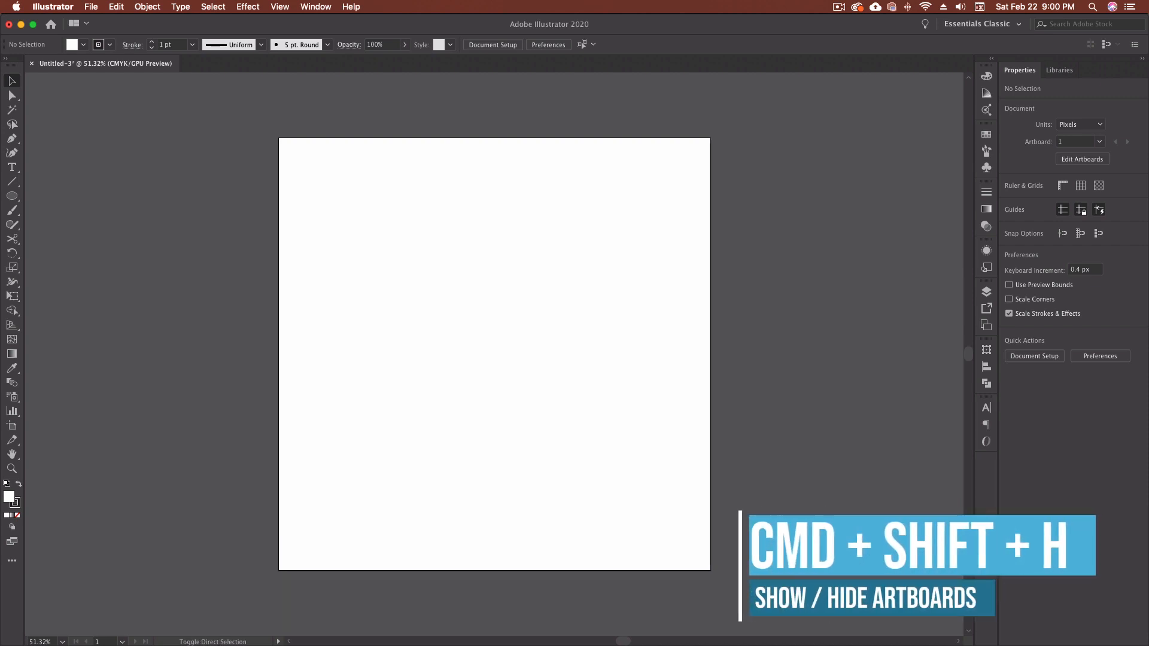
pyautogui.press('cmd+shift+h')
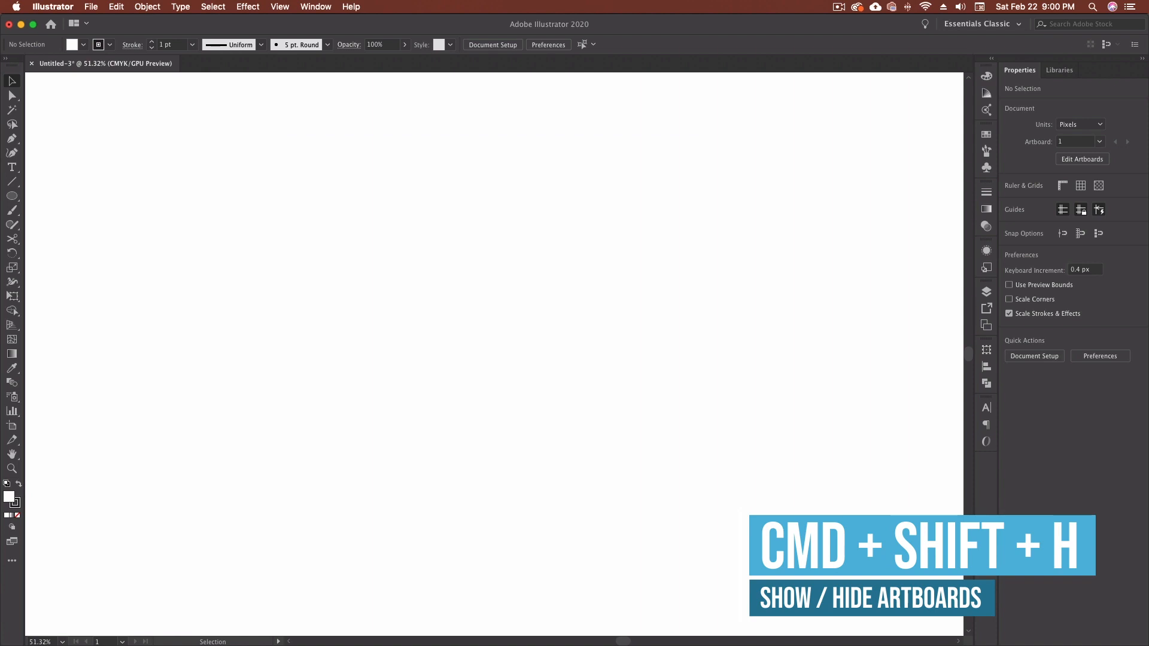
pyautogui.press('cmd+shift+h')
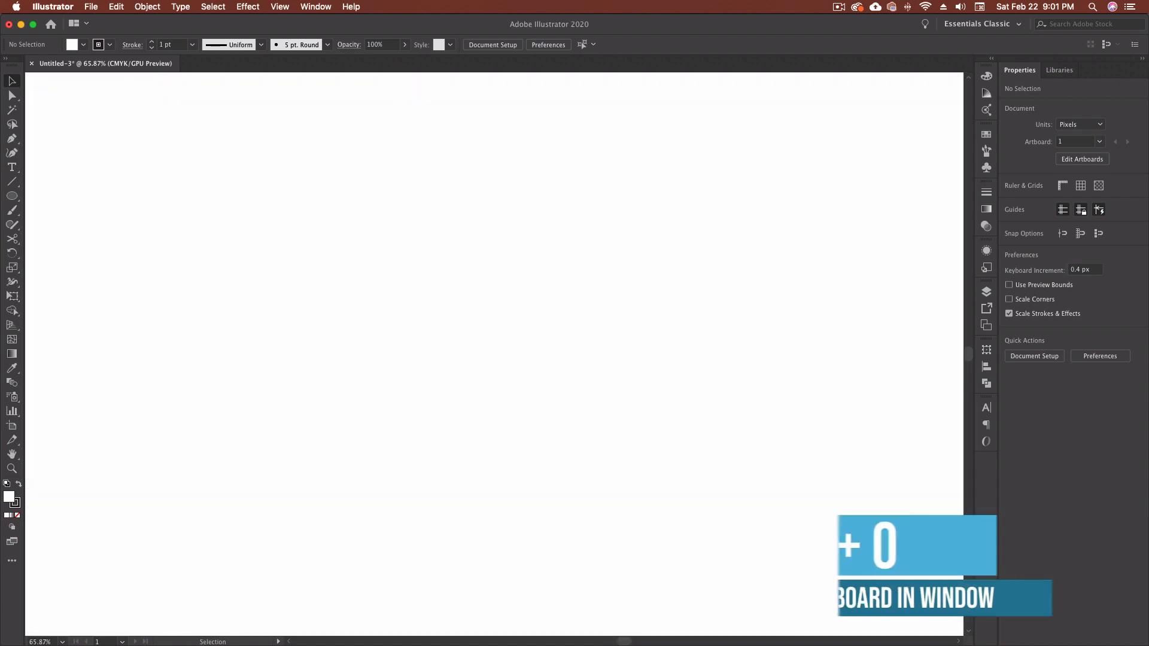
# Fit the artboard to the window and show the Pathfinder panel from the Window menu.
pyautogui.press('cmd+0')
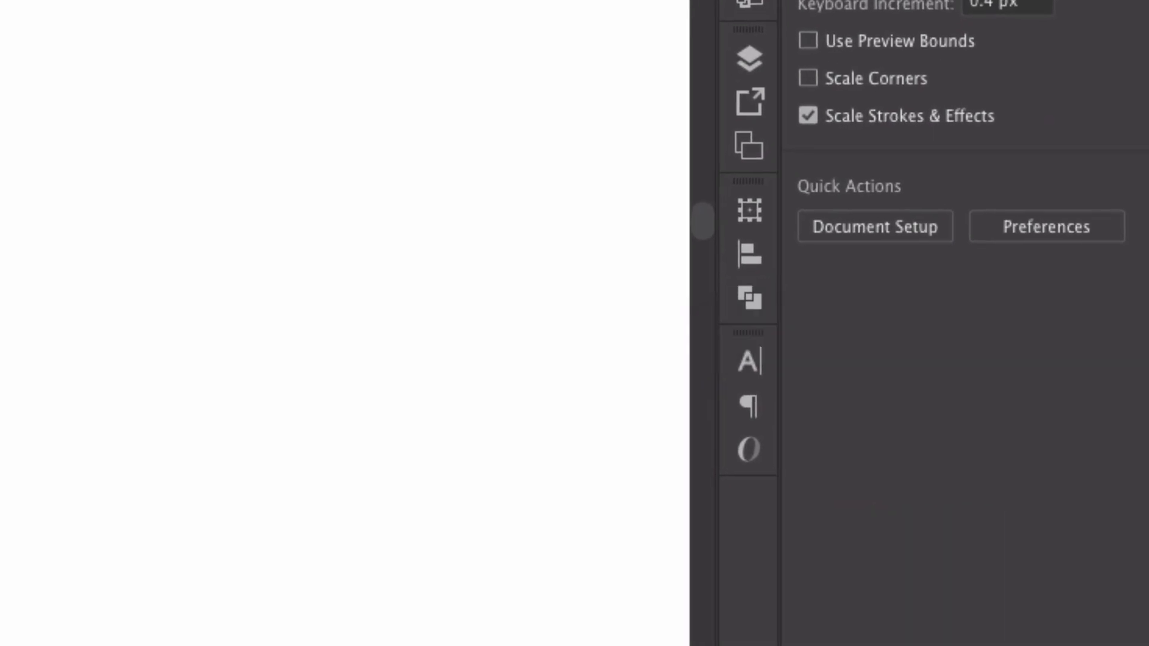
pyautogui.click(314, 6)
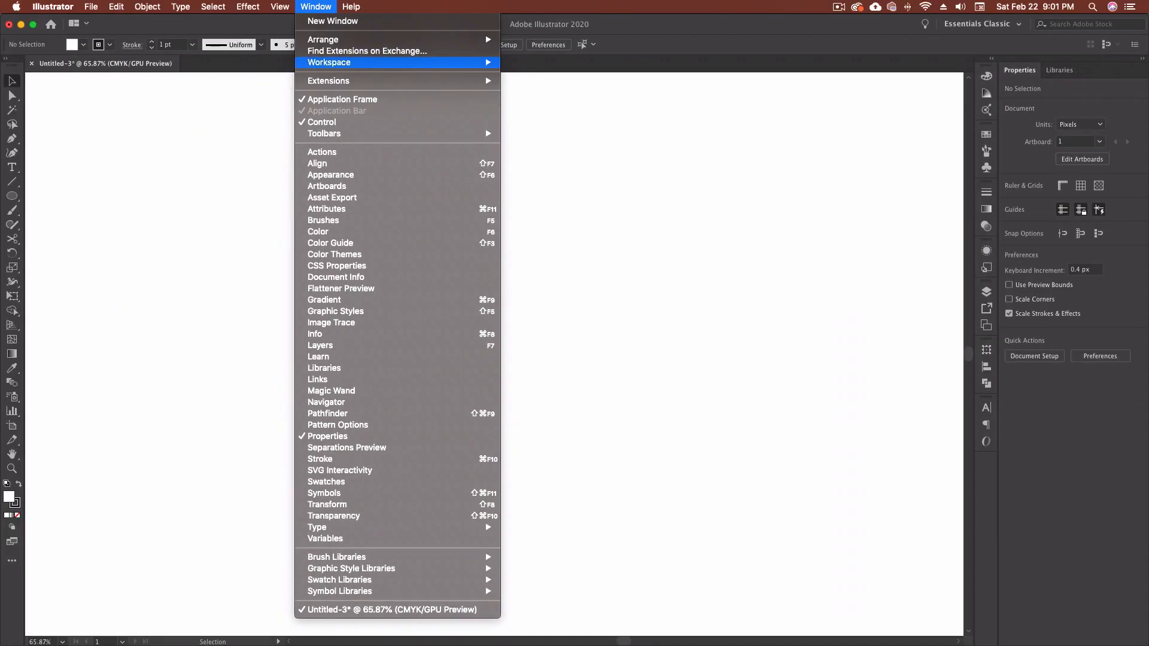
pyautogui.moveTo(327, 413)
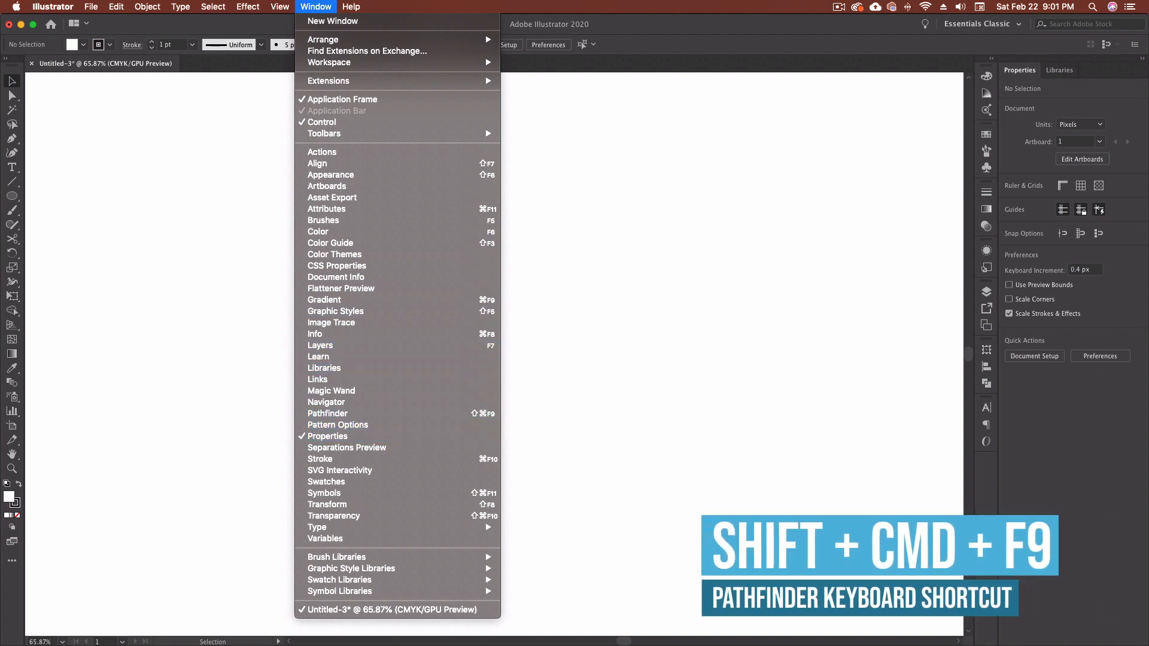
pyautogui.click(326, 412)
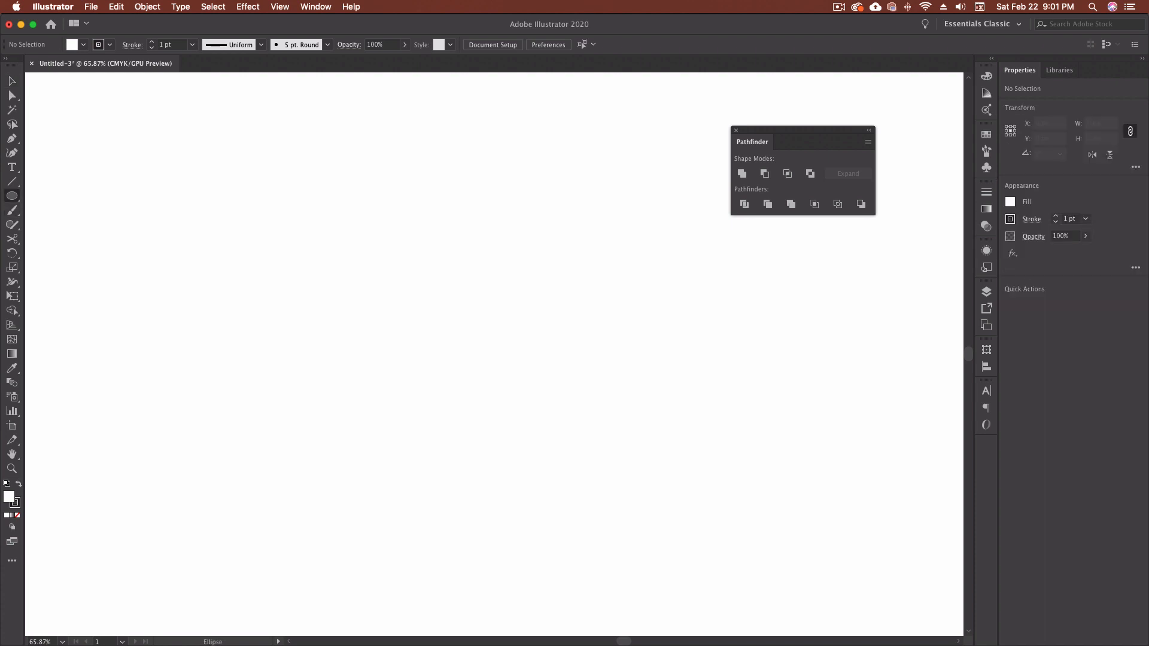
# Draw a circle with blue fill and a thick 20 pt gray stroke.
pyautogui.moveTo(259, 151); pyautogui.dragTo(397, 288)
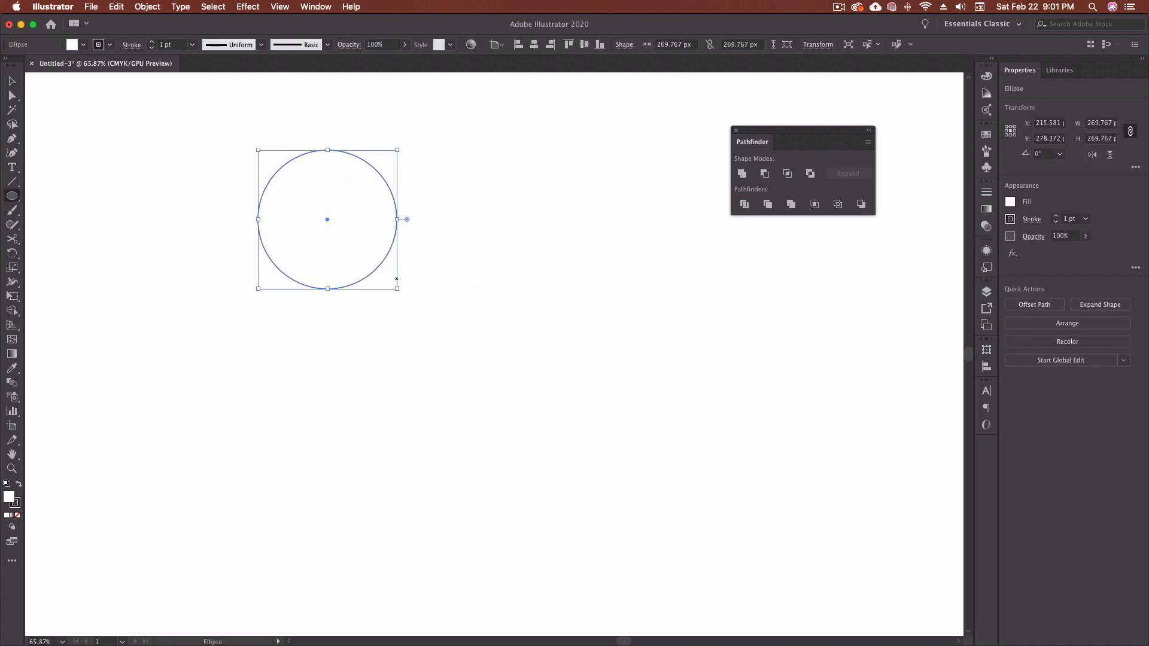
pyautogui.moveTo(326, 219); pyautogui.dragTo(331, 219)
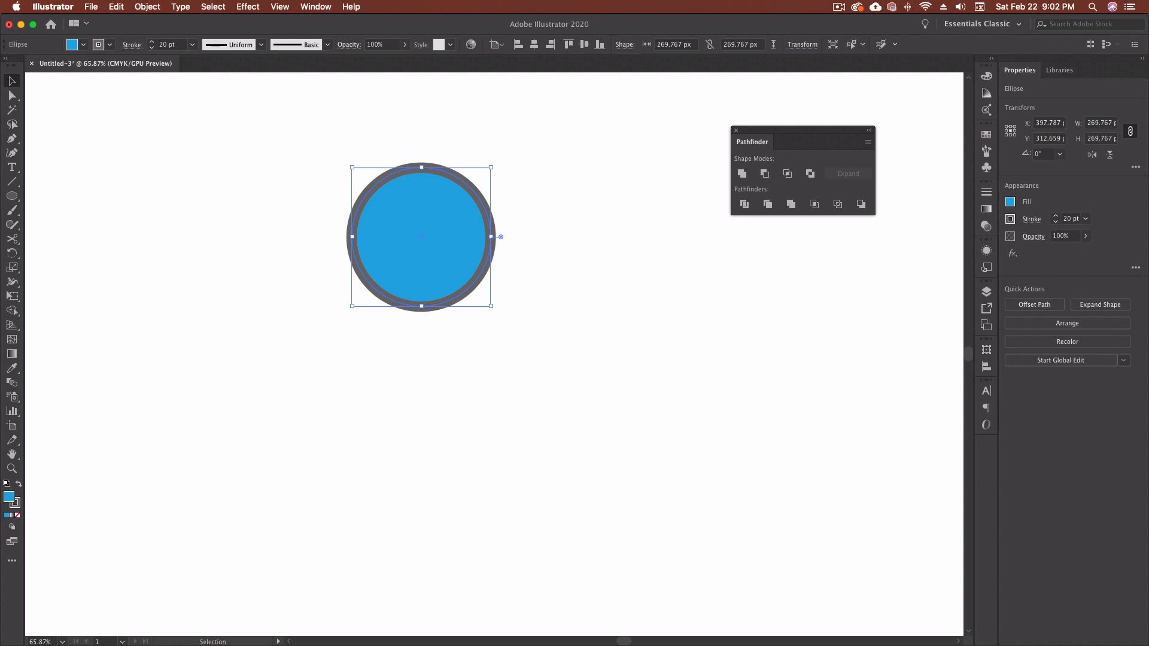
pyautogui.moveTo(421, 237); pyautogui.dragTo(426, 234)
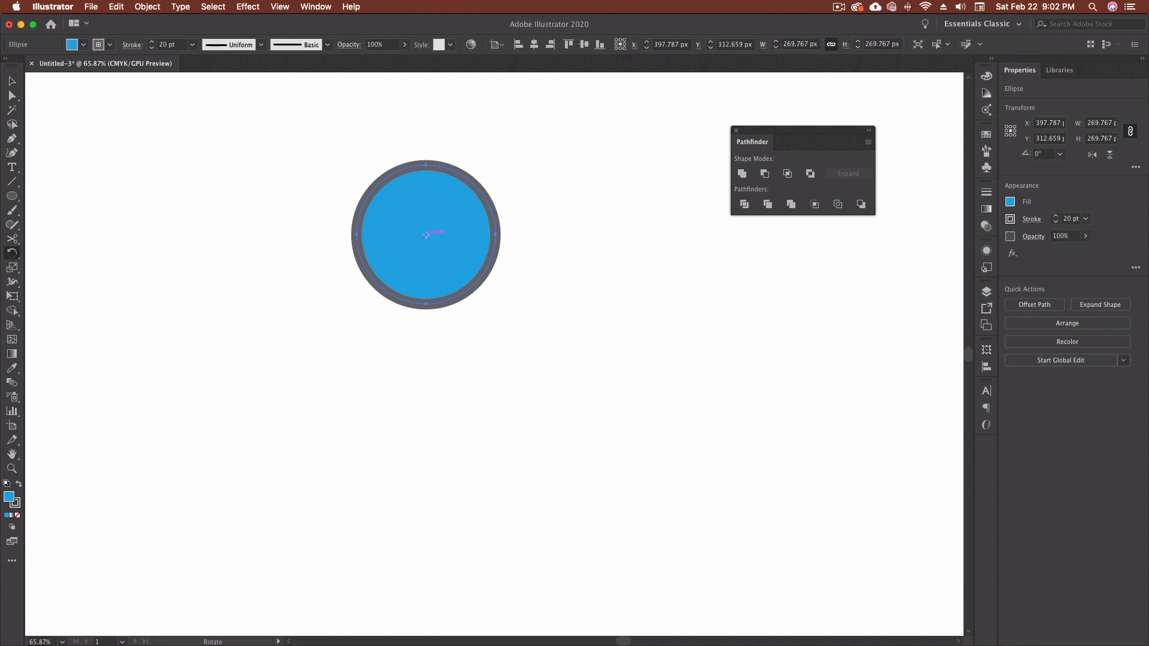
# Rotate-copy the circle at 90° around its bottom point to form four overlapping circles.
pyautogui.press('r')
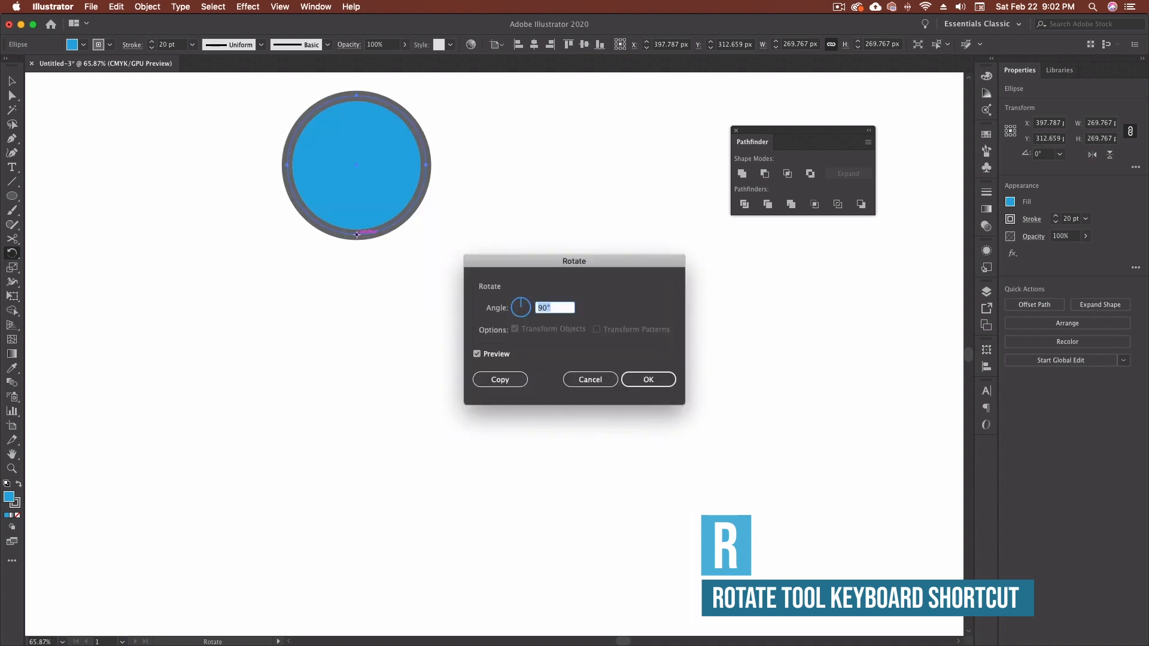
pyautogui.click(500, 379)
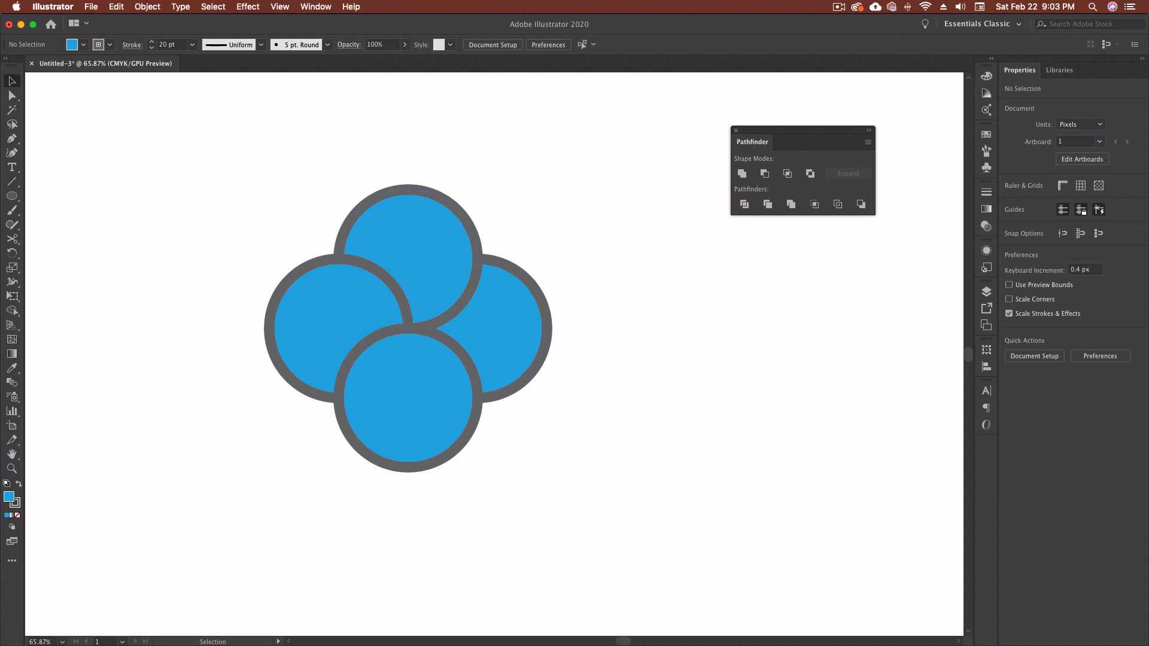
# Select all four circles and Unite them into one clover shape, then drag across the result.
pyautogui.click(406, 327)
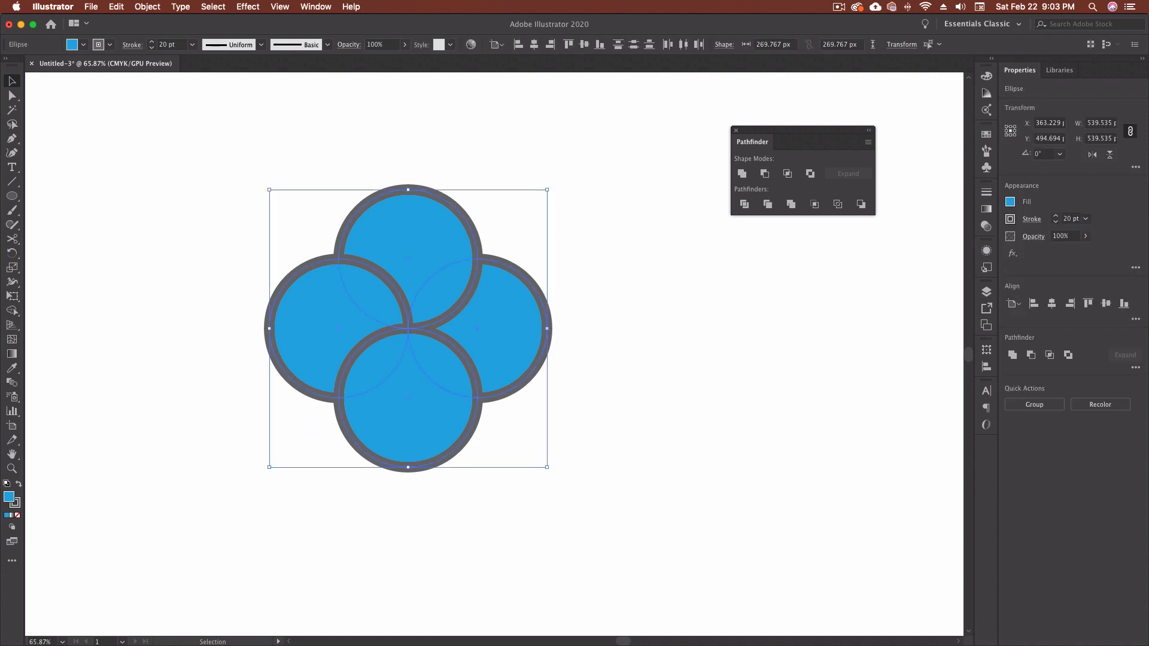
pyautogui.moveTo(741, 174)
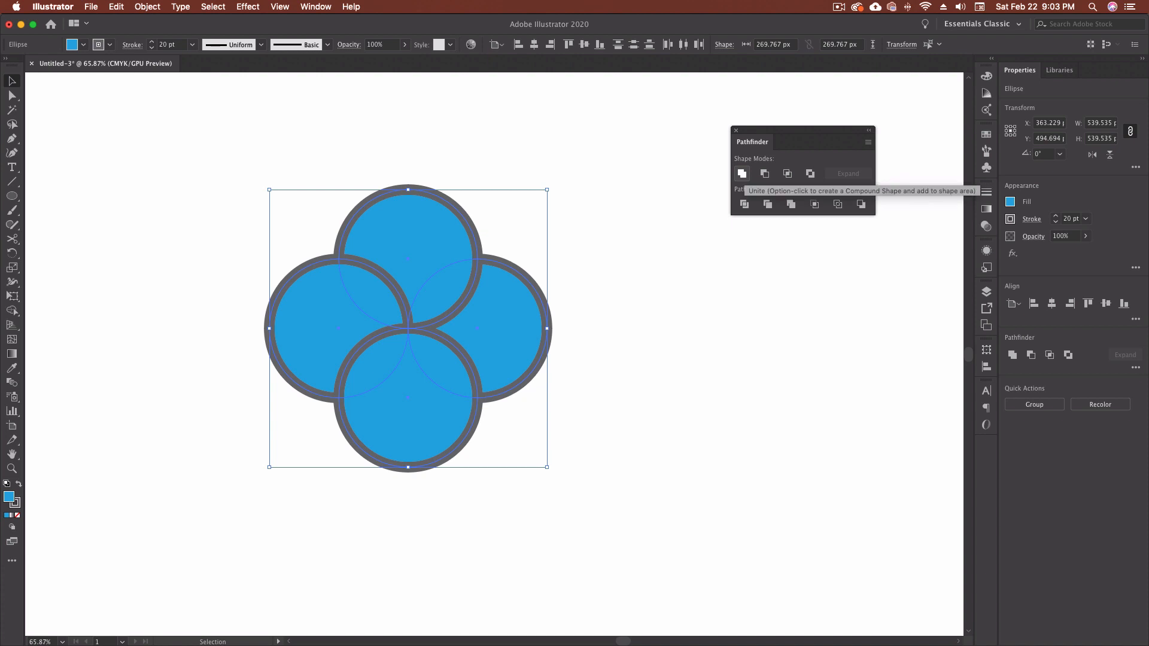
pyautogui.click(742, 174)
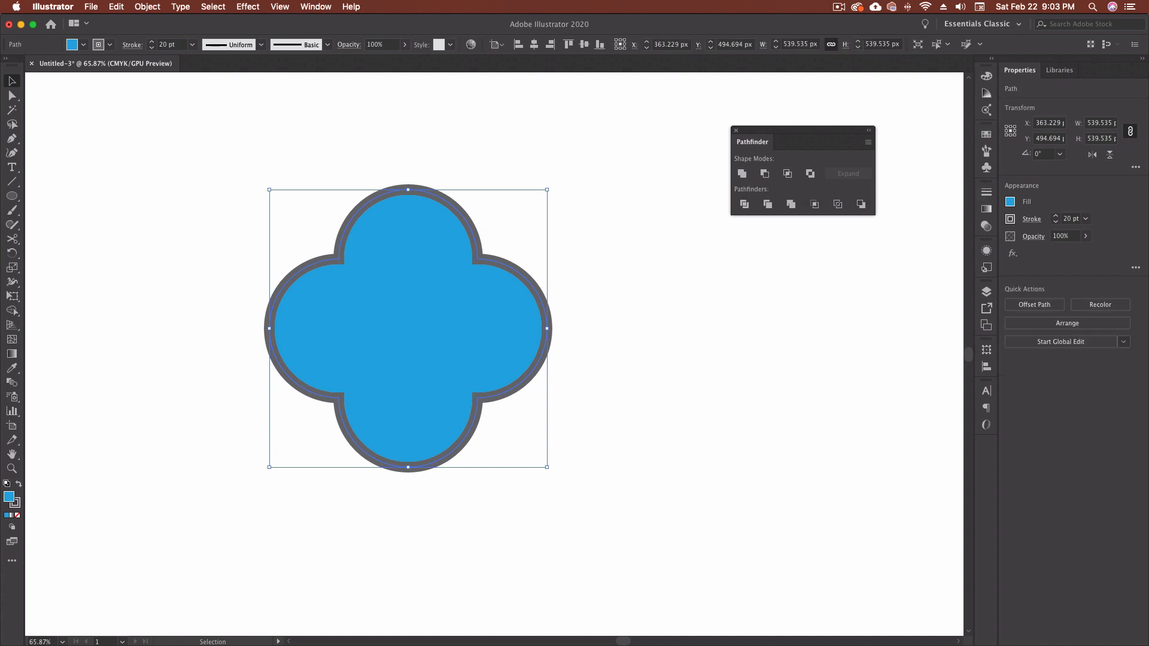
pyautogui.moveTo(408, 327); pyautogui.dragTo(526, 322)
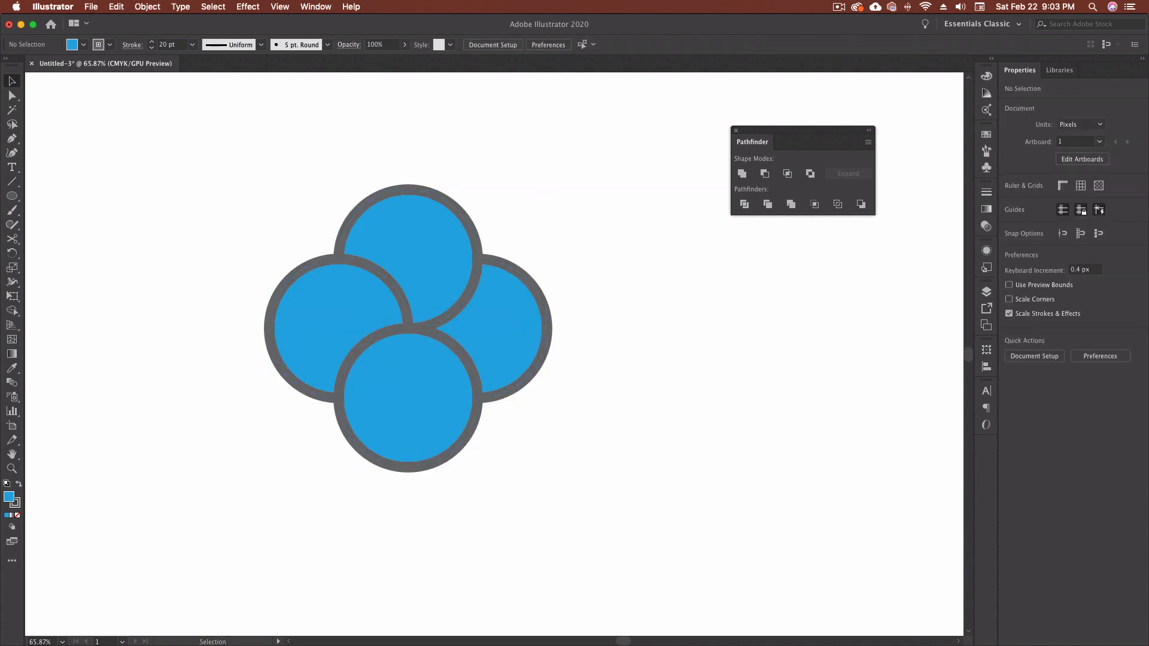
pyautogui.moveTo(764, 173)
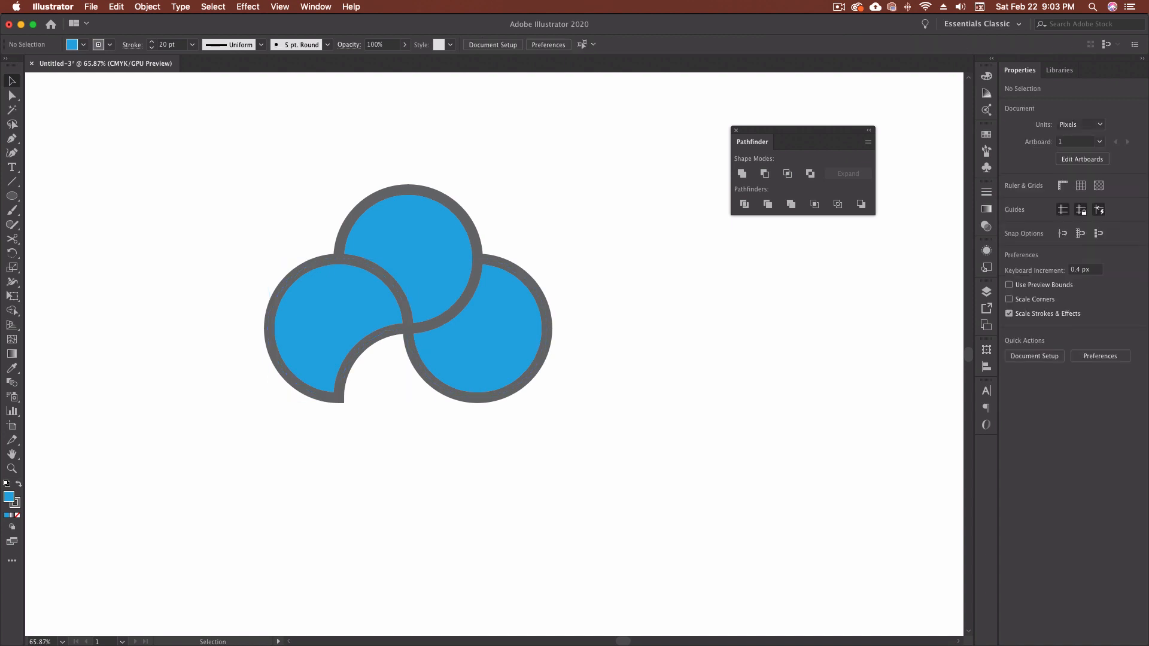
# Apply the Pathfinder operation removing the bottom circle, then undo twice to restore all four circles.
pyautogui.click(742, 174)
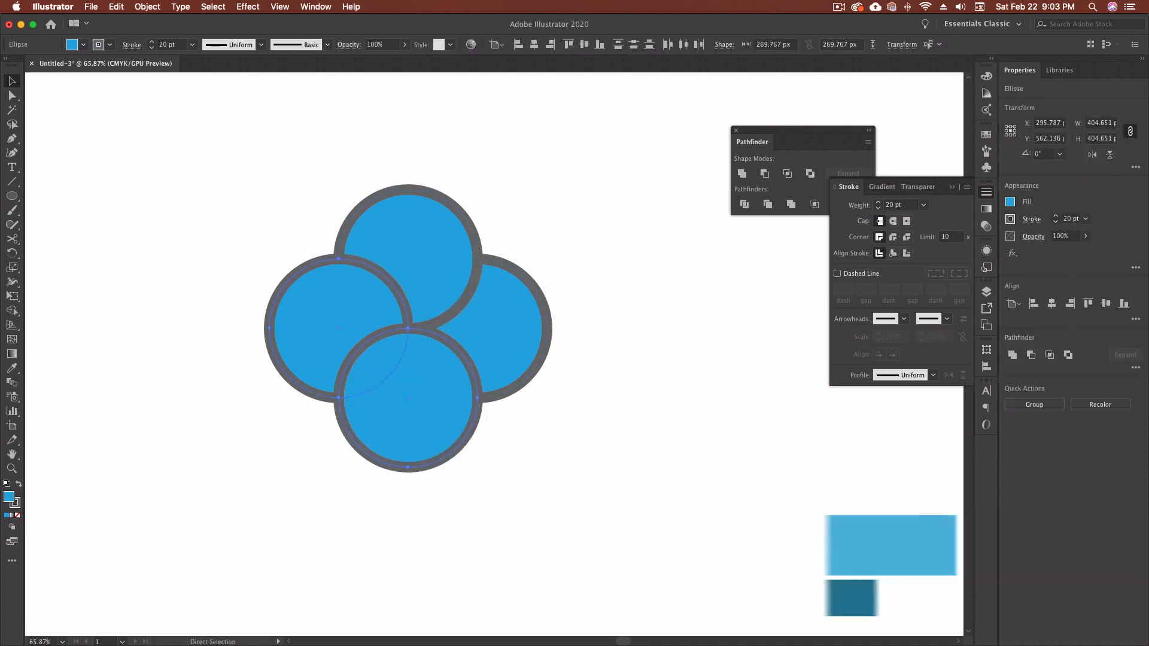
pyautogui.press('cmd+z')
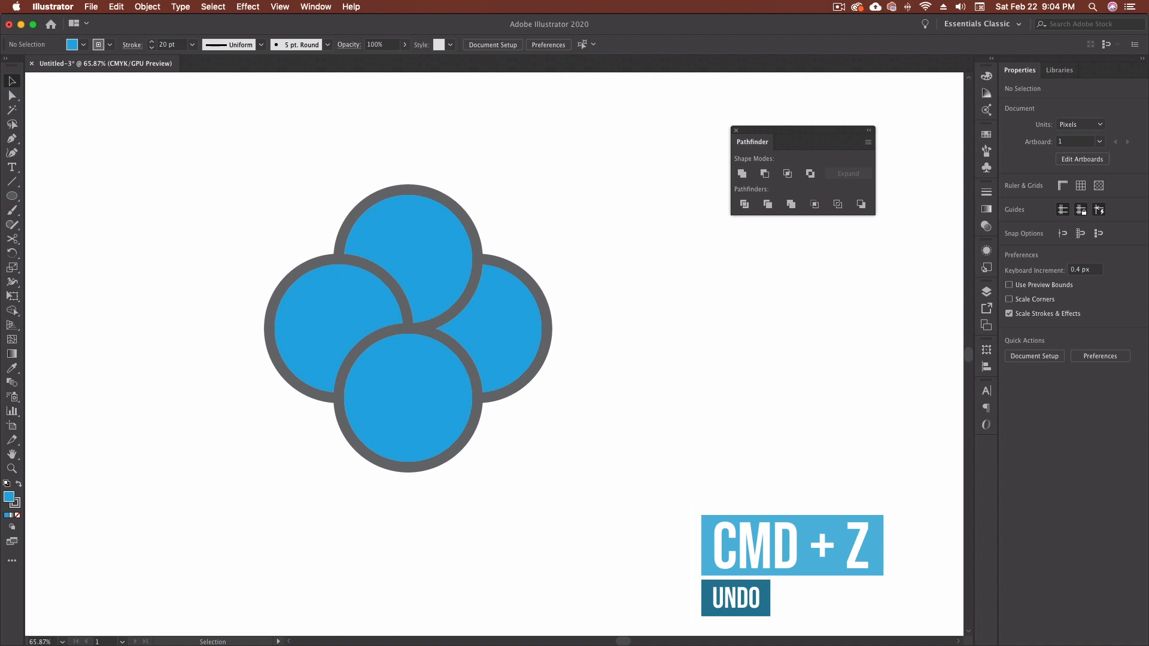
pyautogui.press('cmd+z')
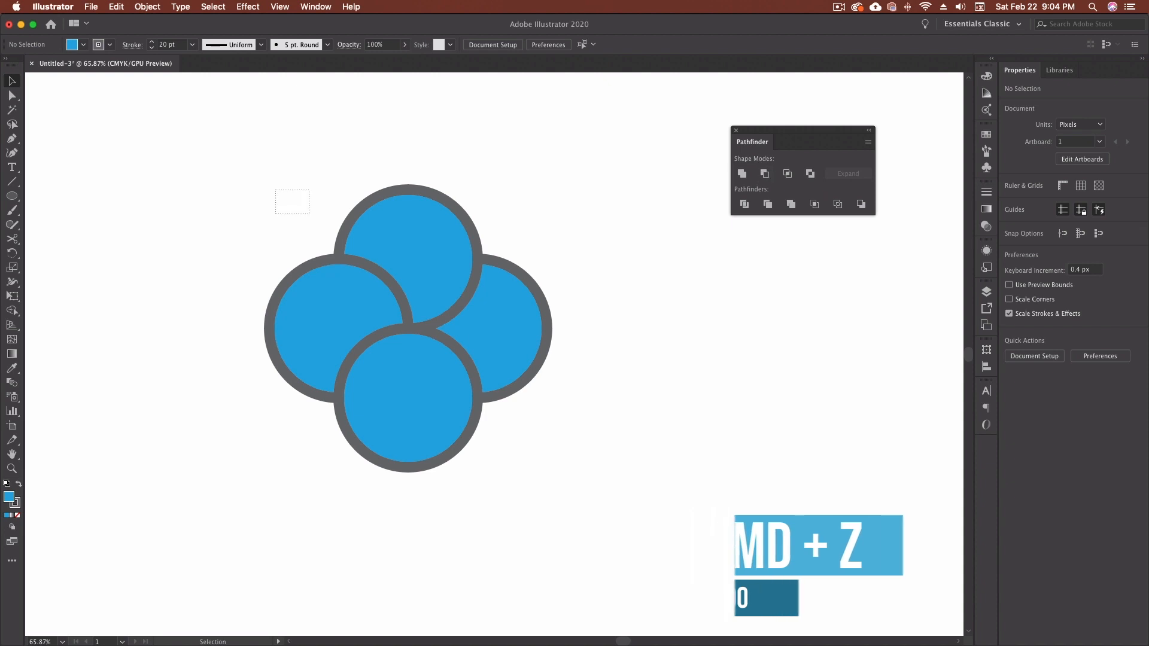
pyautogui.moveTo(787, 174)
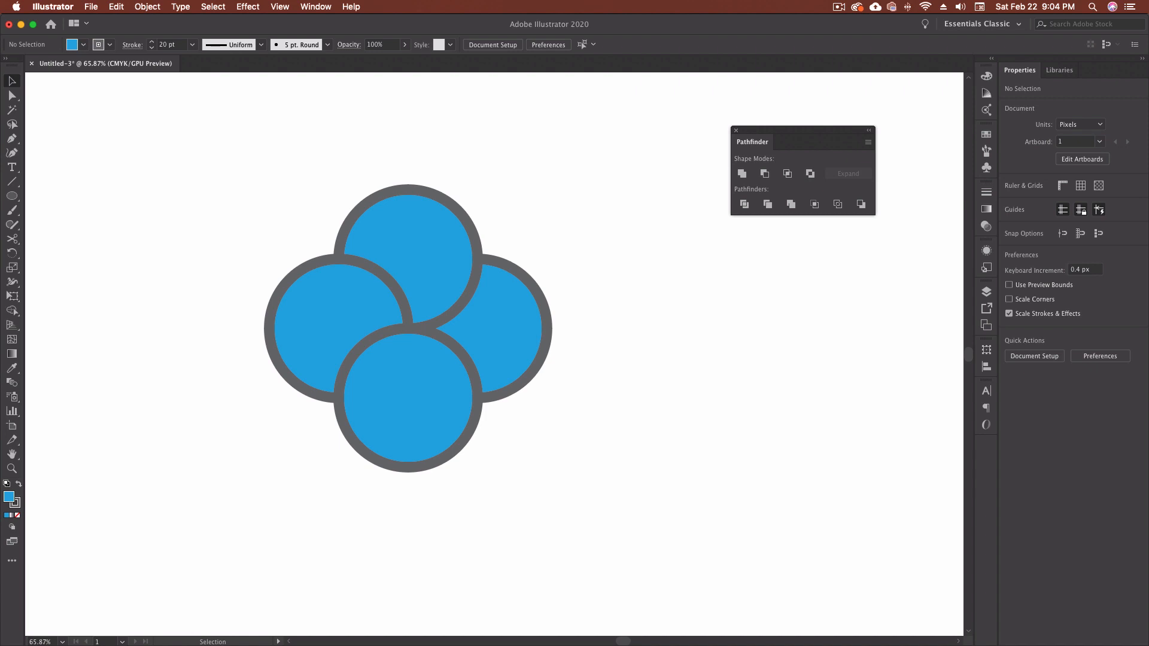
pyautogui.click(406, 402)
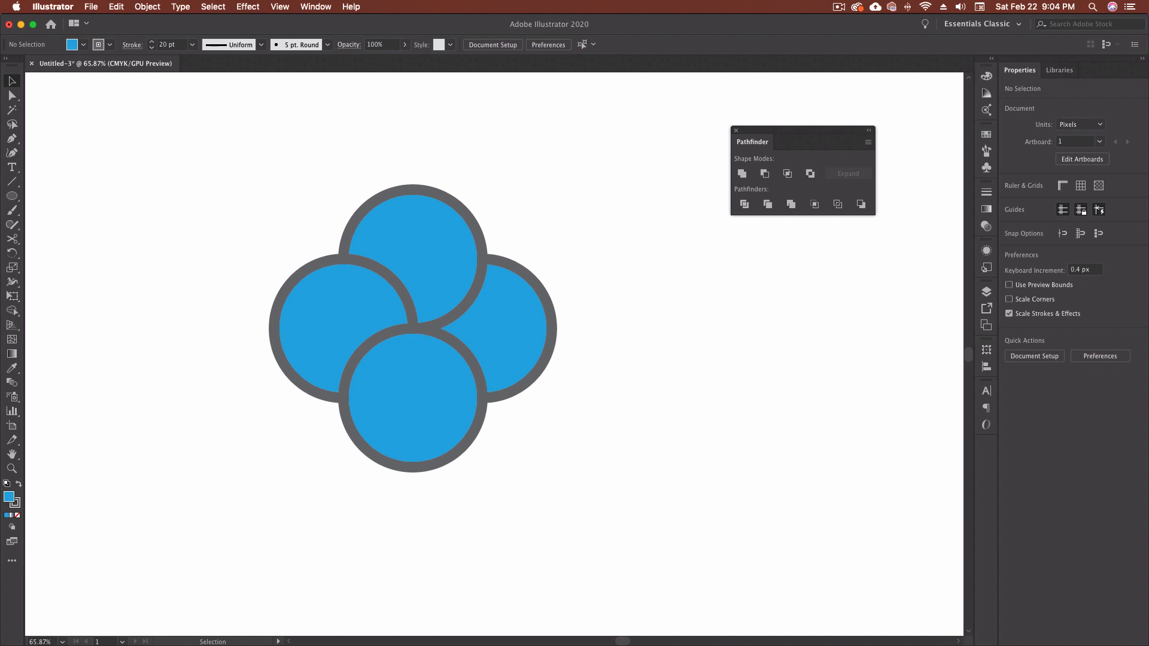
pyautogui.click(412, 396)
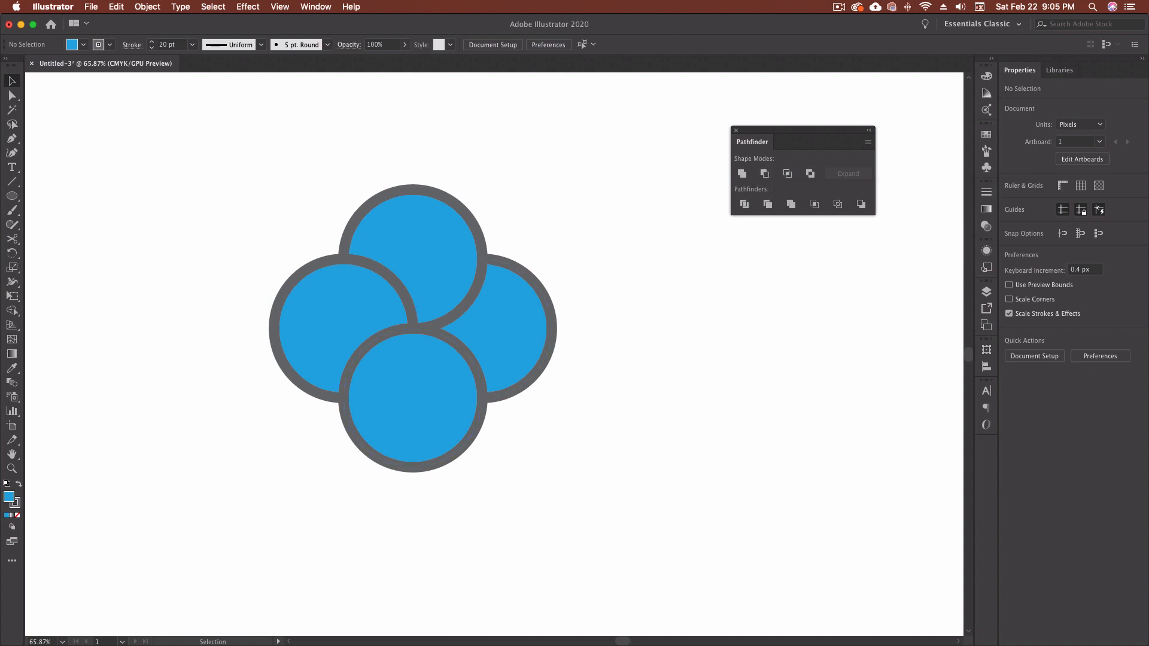
pyautogui.moveTo(787, 174)
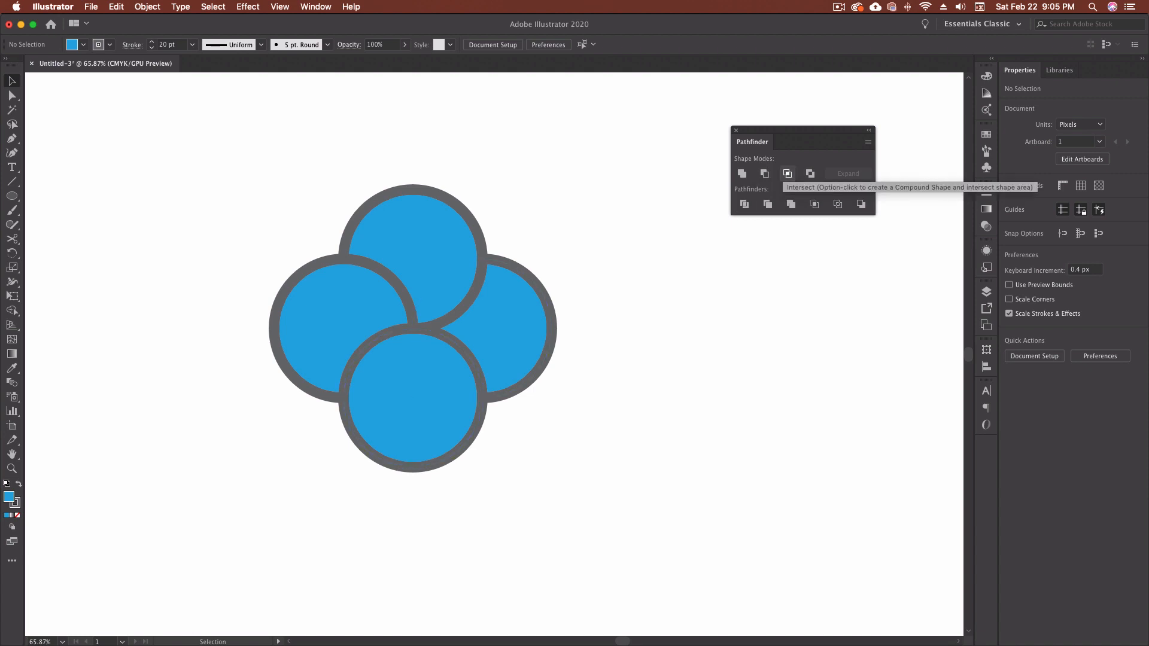
pyautogui.moveTo(810, 174)
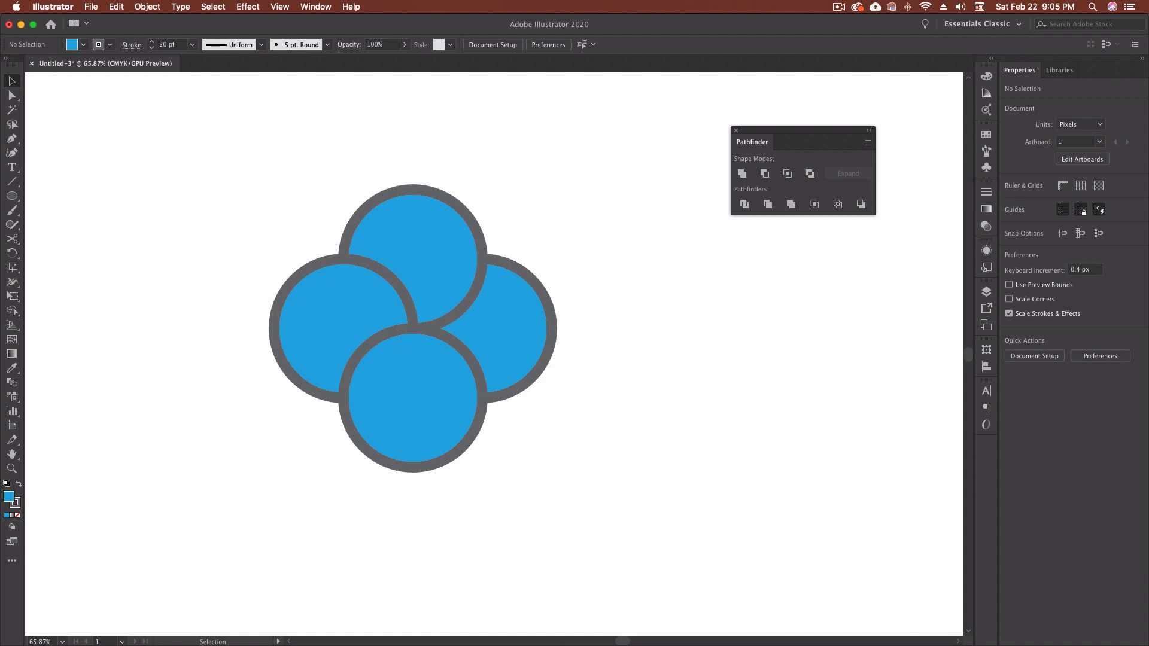
pyautogui.moveTo(744, 204)
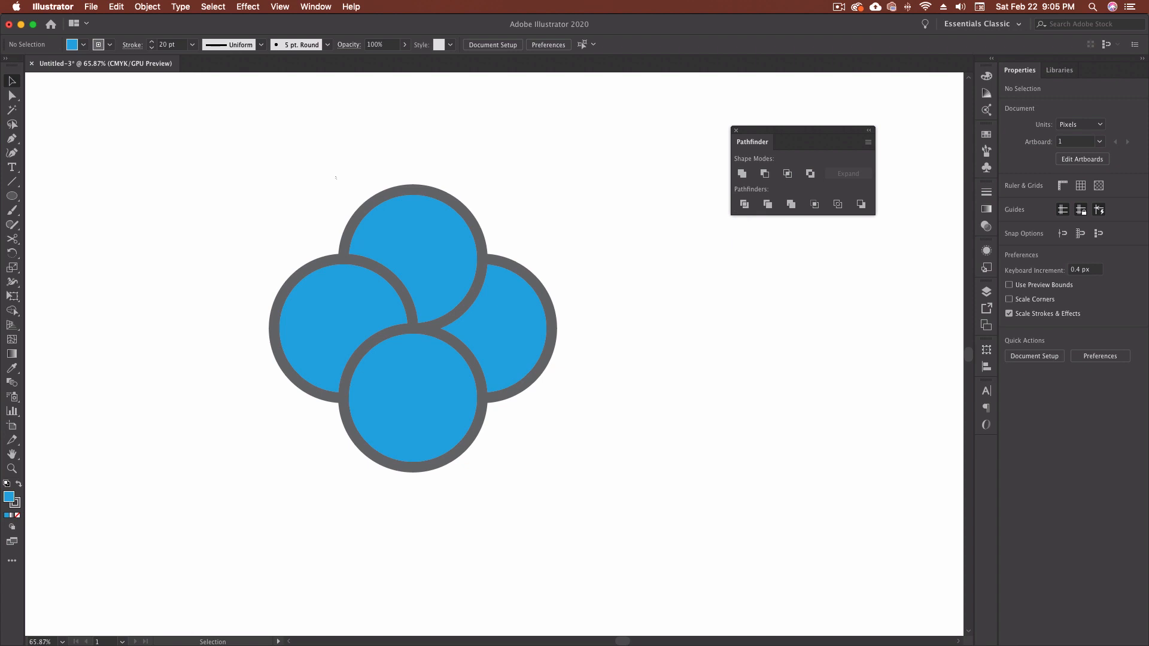
# Divide the selected circles at their overlaps and drag one divided piece downward to show the cut.
pyautogui.click(409, 327)
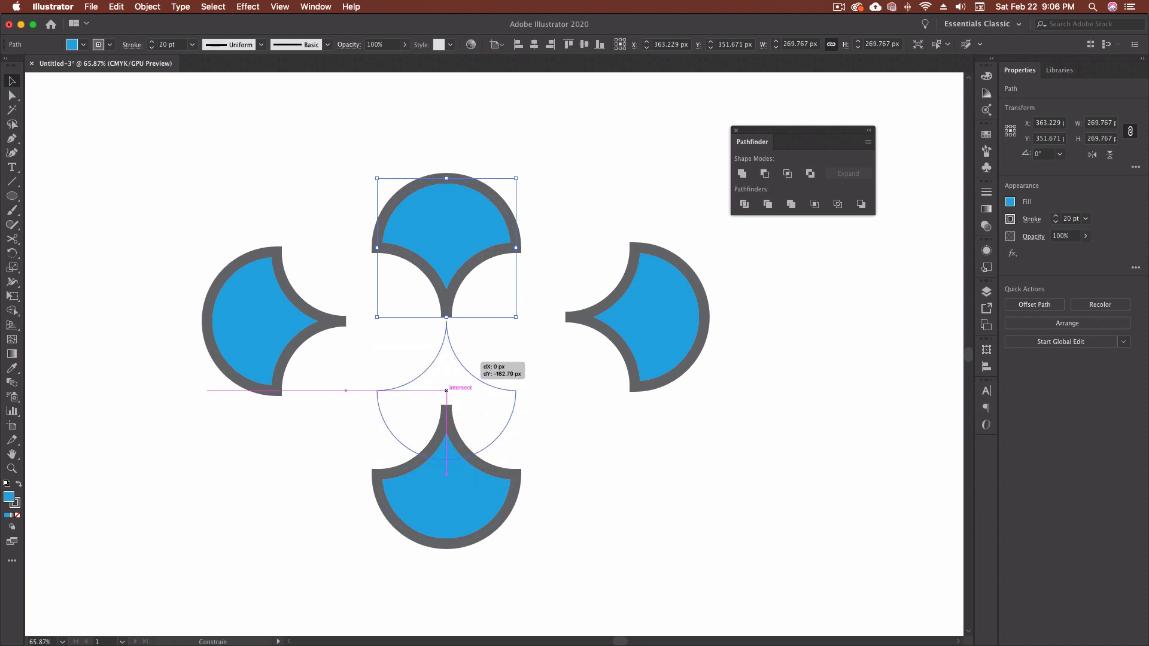
pyautogui.moveTo(445, 245); pyautogui.dragTo(445, 392)
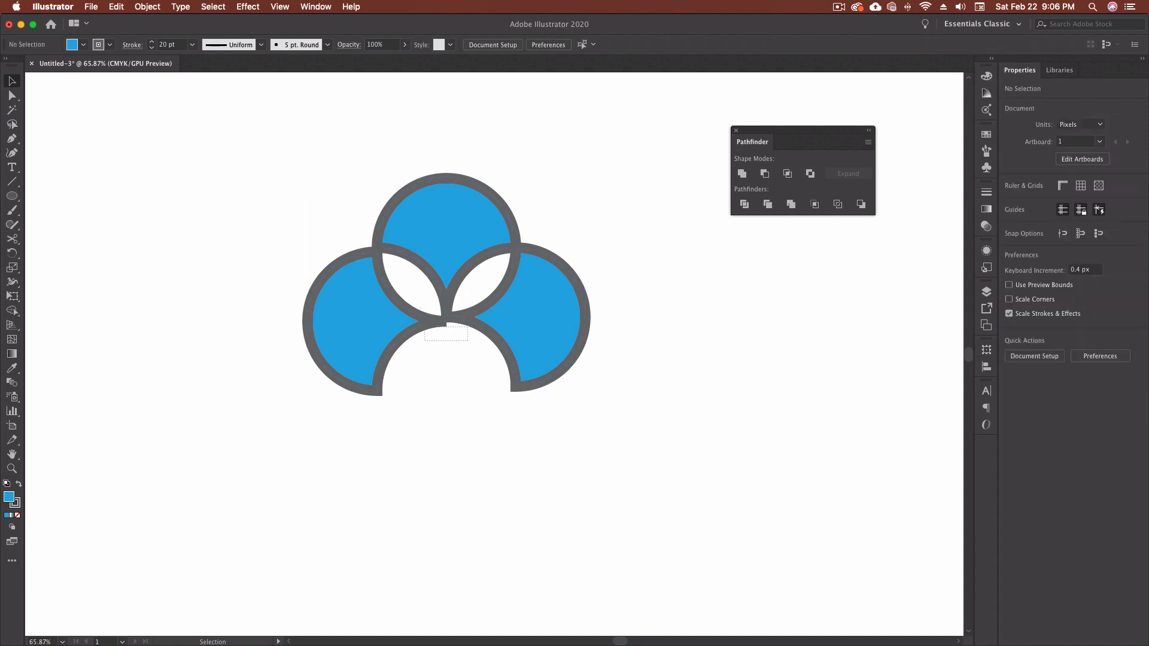
# Select the artwork to return to the four original outlined overlapping circles.
pyautogui.click(444, 331)
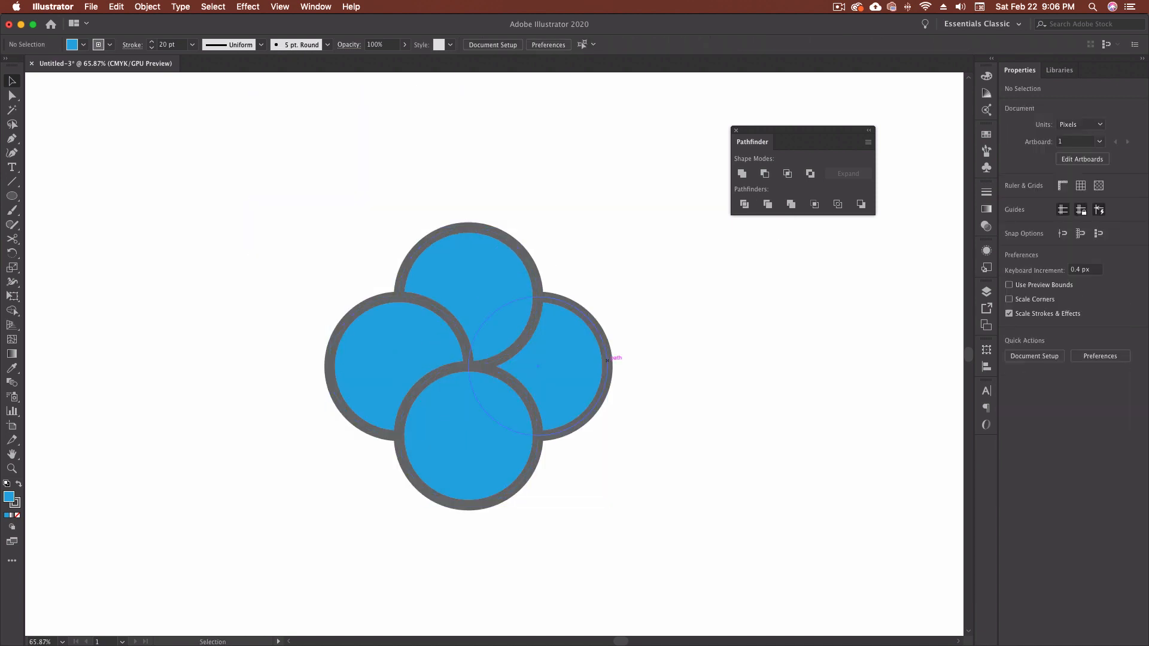
# Trim the overlapping circles and drag trimmed pieces out to the side.
pyautogui.click(537, 366)
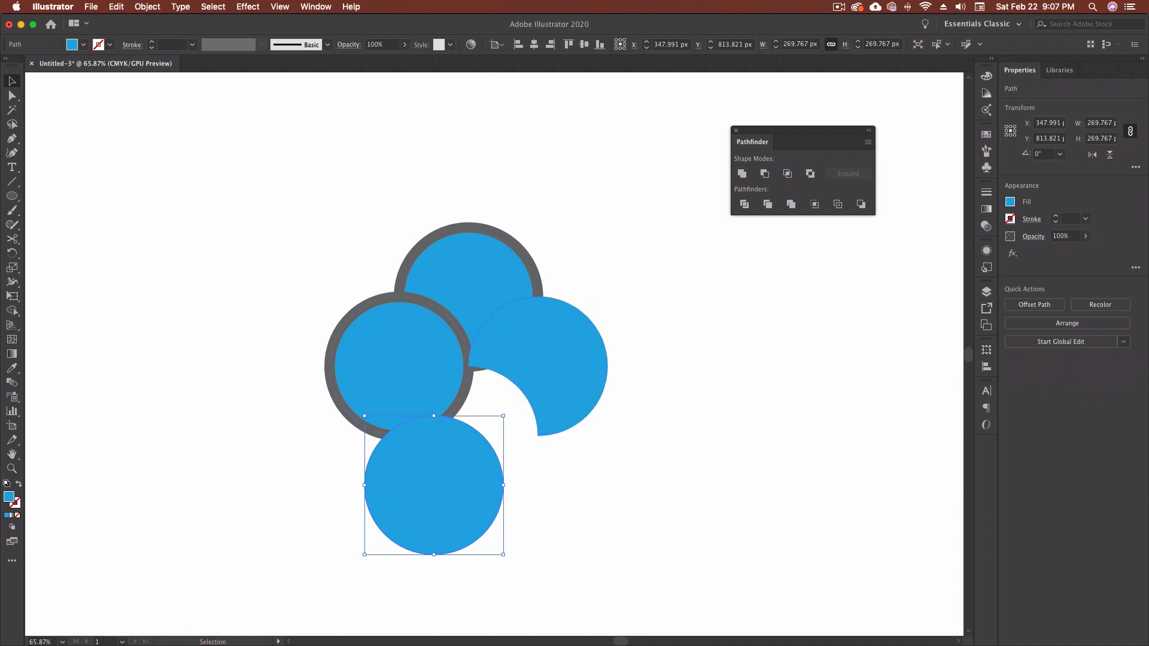
pyautogui.moveTo(431, 486); pyautogui.dragTo(611, 390)
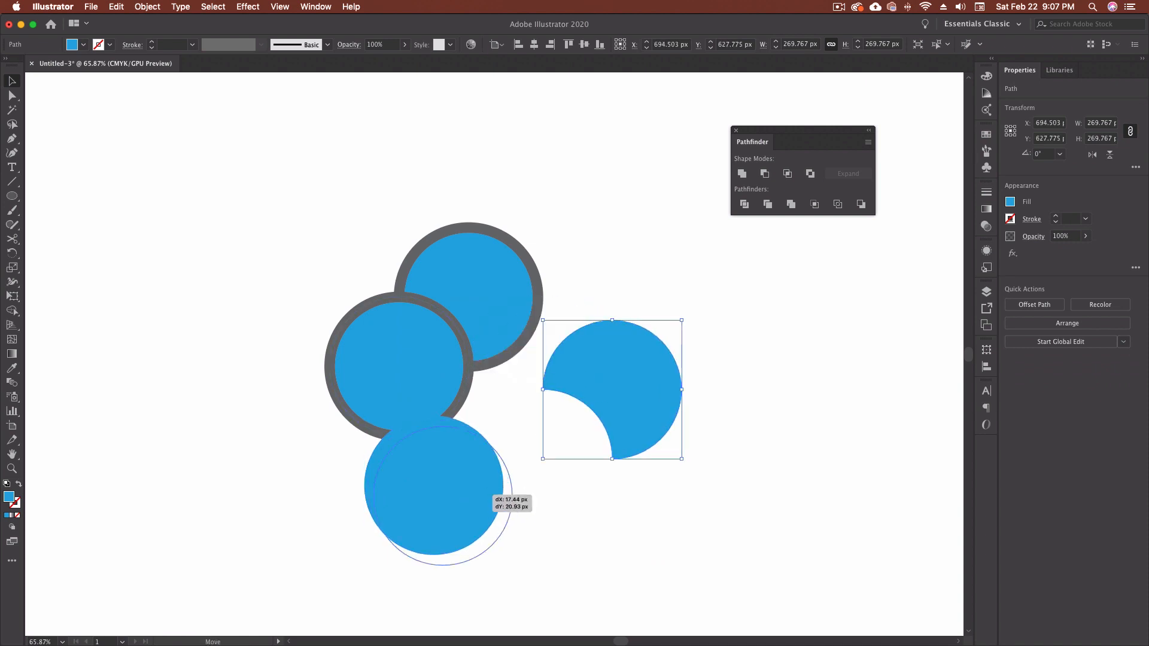
pyautogui.moveTo(435, 490); pyautogui.dragTo(469, 517)
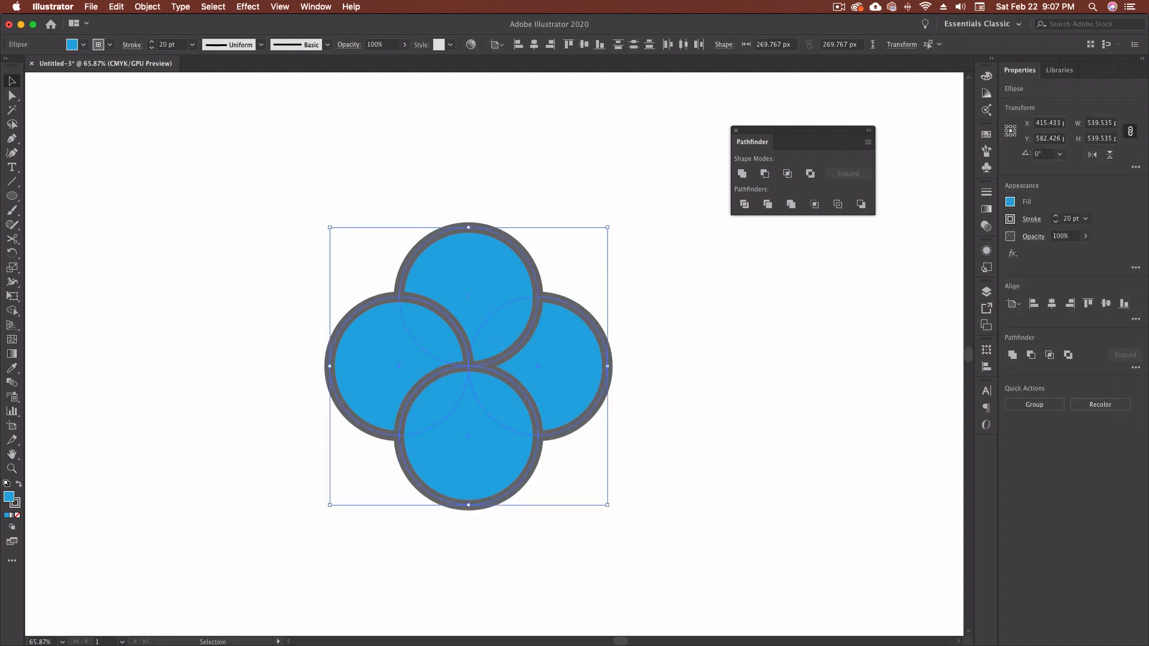
# Ungroup the trimmed result and pull the right piece away to show its cut edge.
pyautogui.rightClick(468, 366)
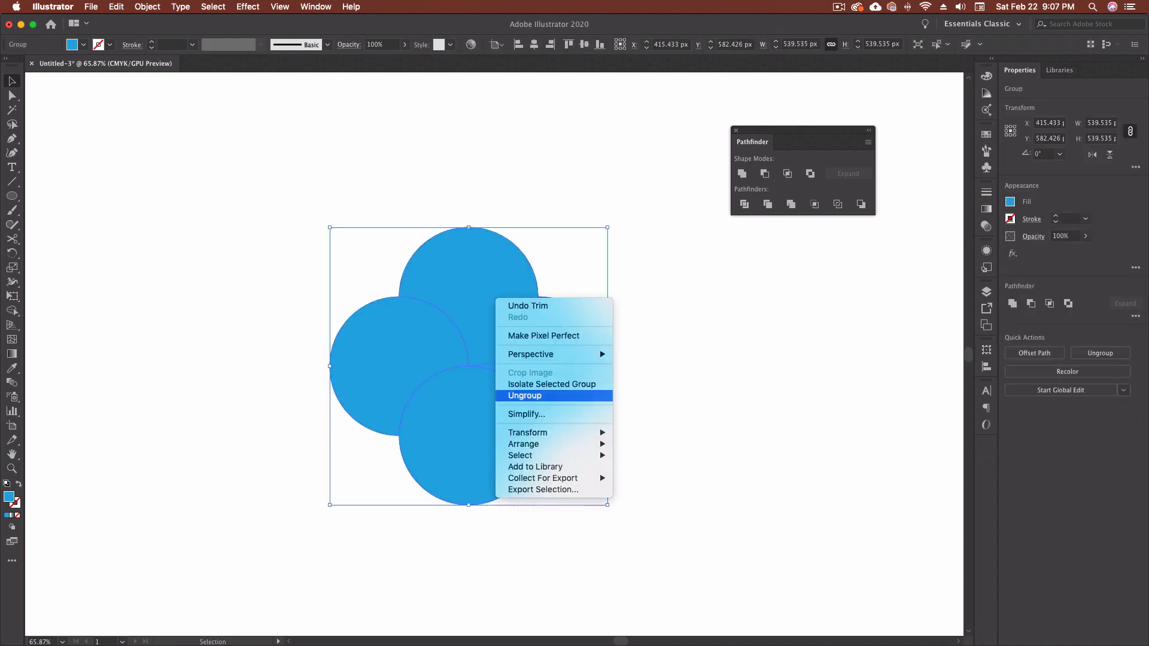
pyautogui.click(525, 395)
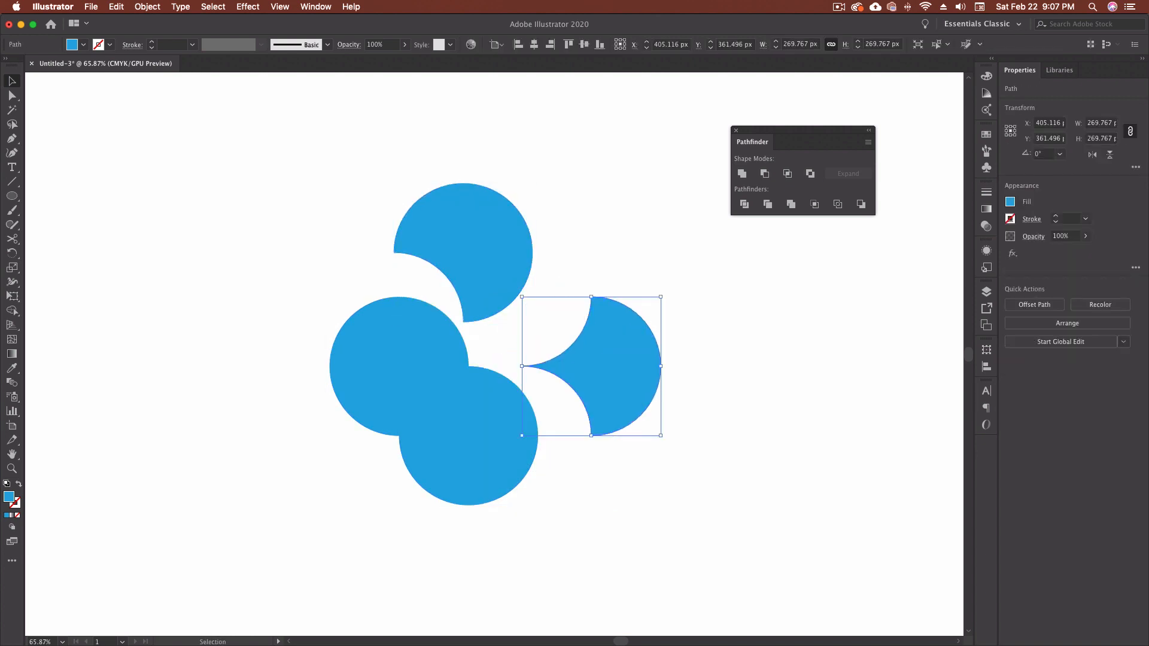
pyautogui.moveTo(589, 367); pyautogui.dragTo(345, 351)
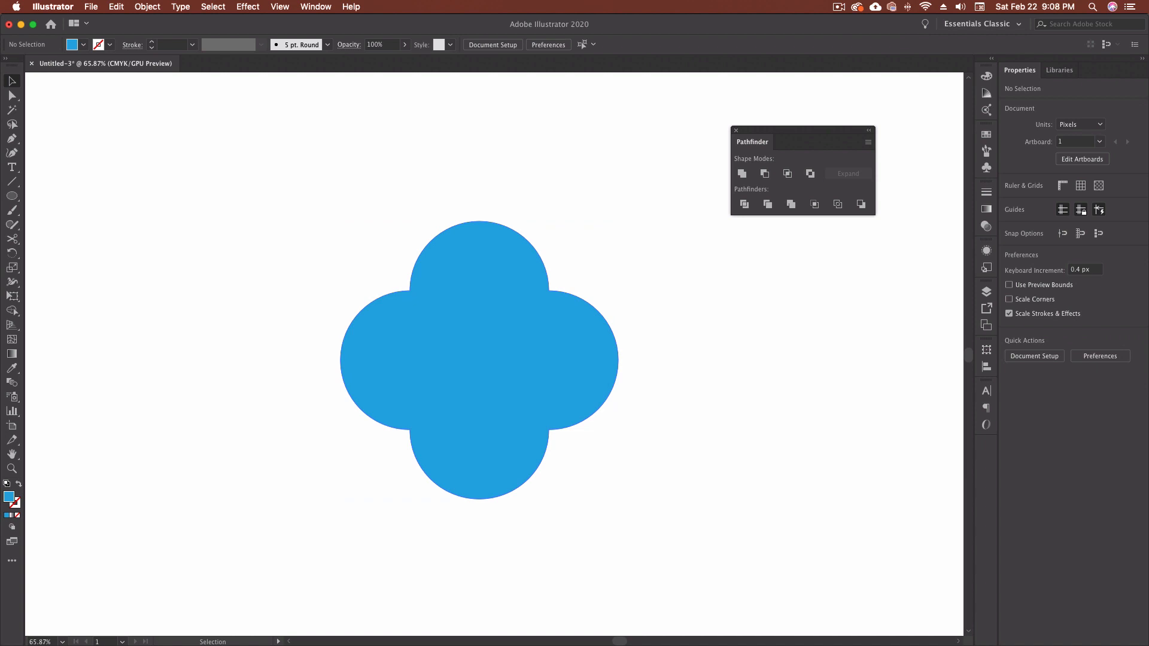
pyautogui.moveTo(767, 203)
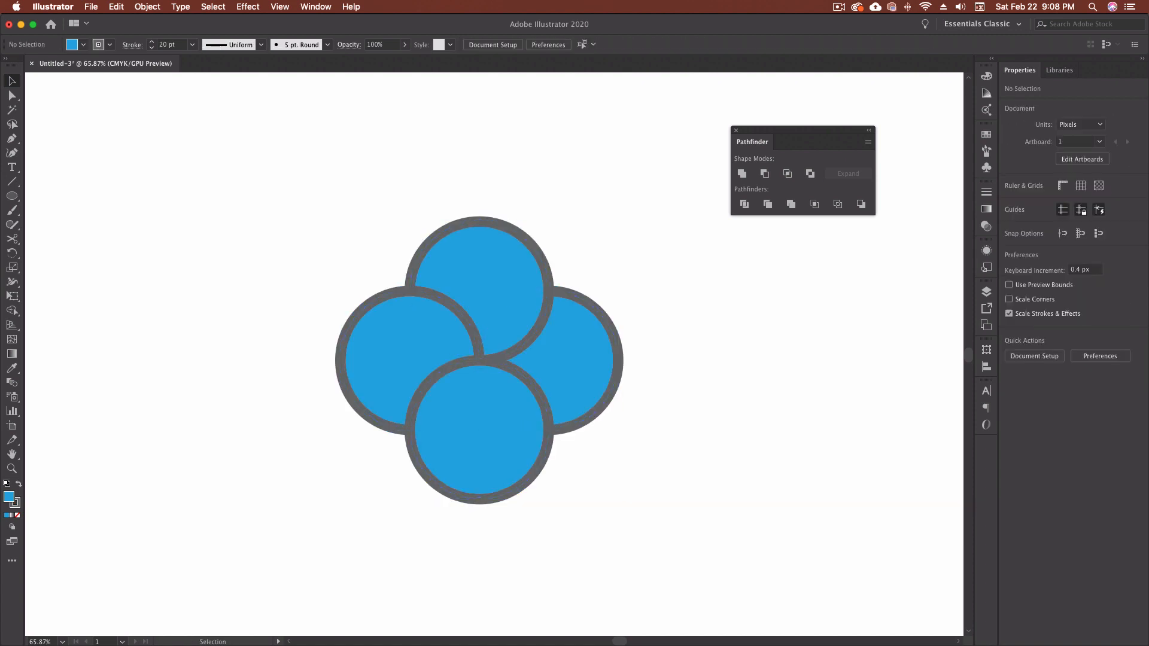
# Reapply Pathfinder operations on the restored four outlined circles.
pyautogui.click(742, 174)
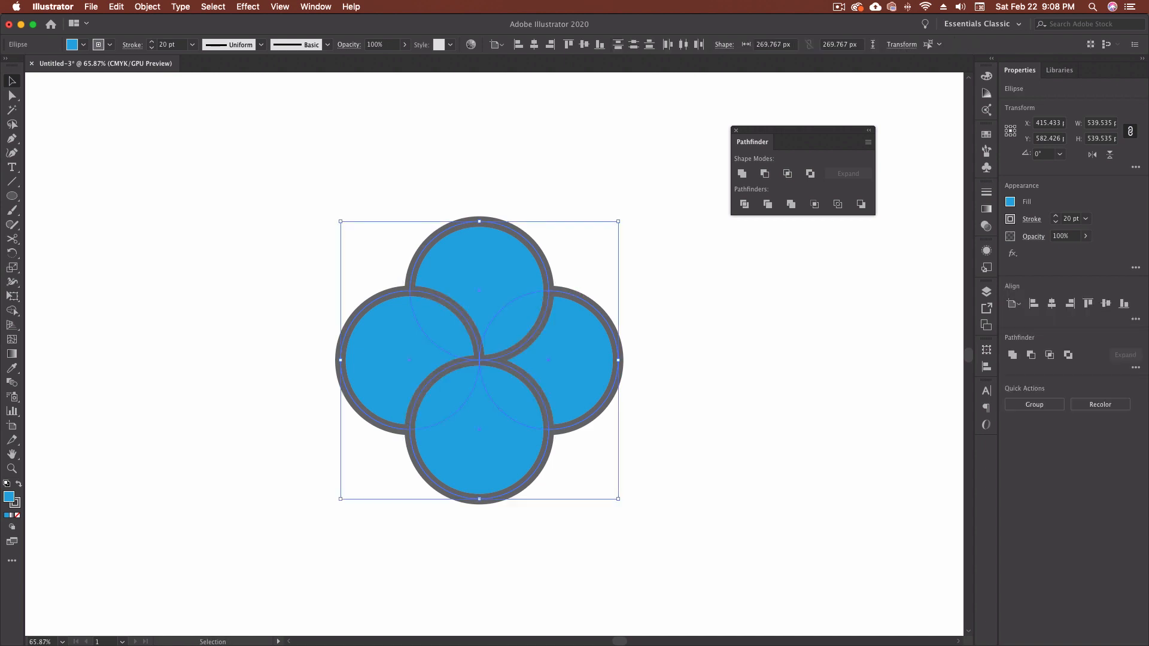
pyautogui.click(741, 173)
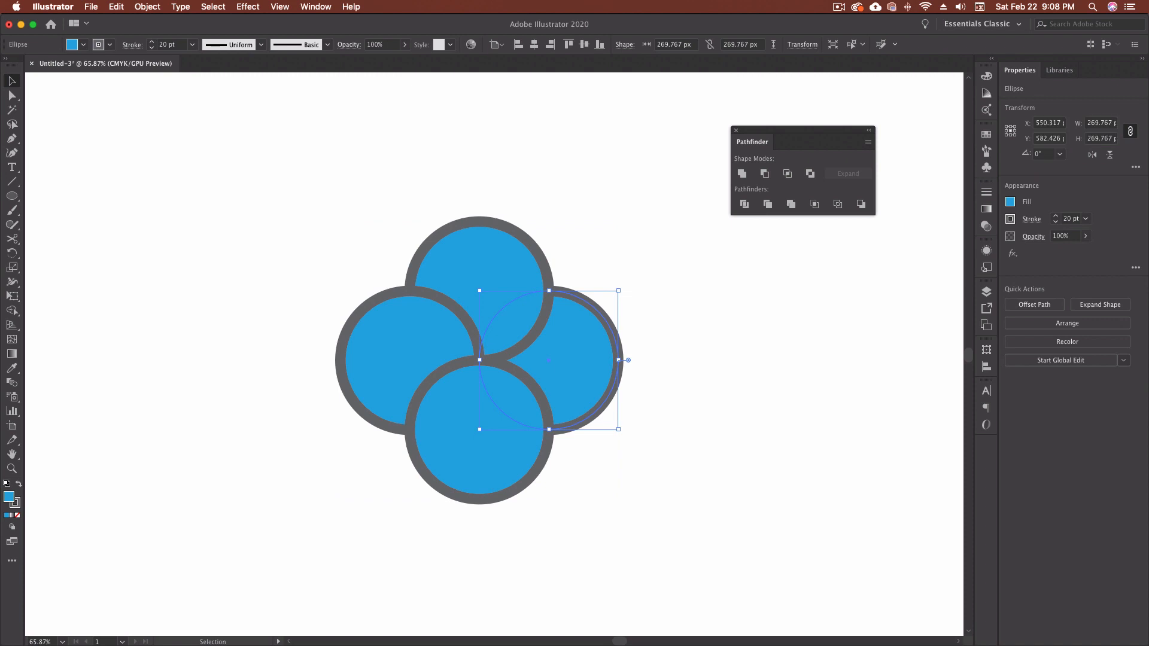
# Select the right-hand pink circle, Merge all circles, and pull the merged pink piece out to the right.
pyautogui.click(74, 44)
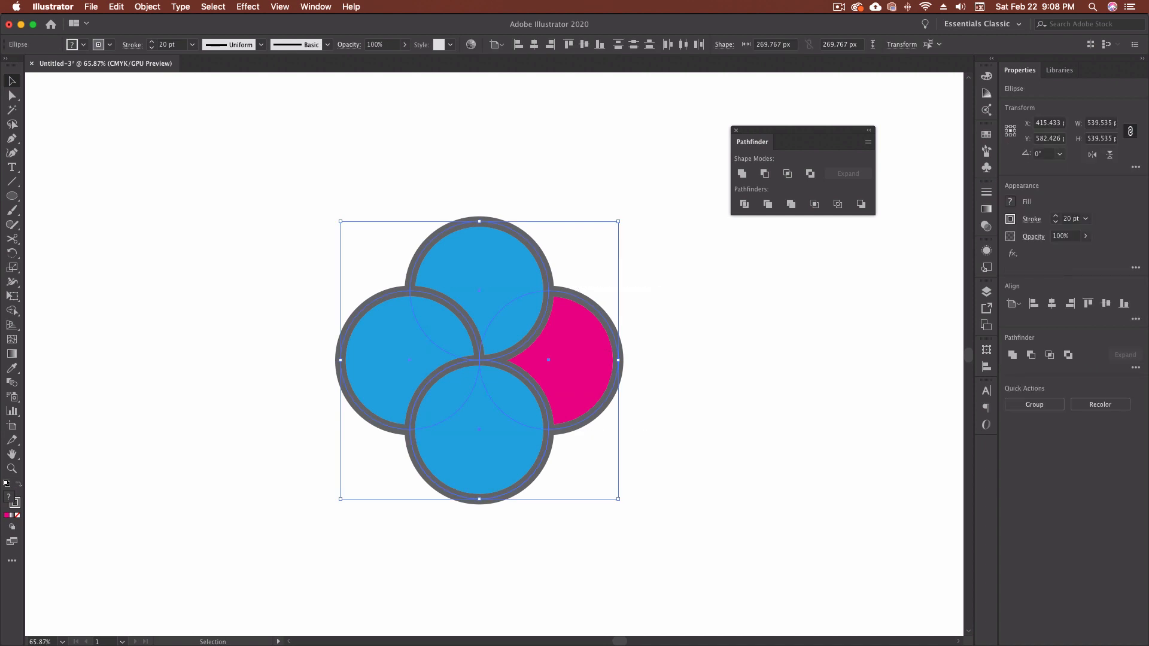
pyautogui.click(742, 174)
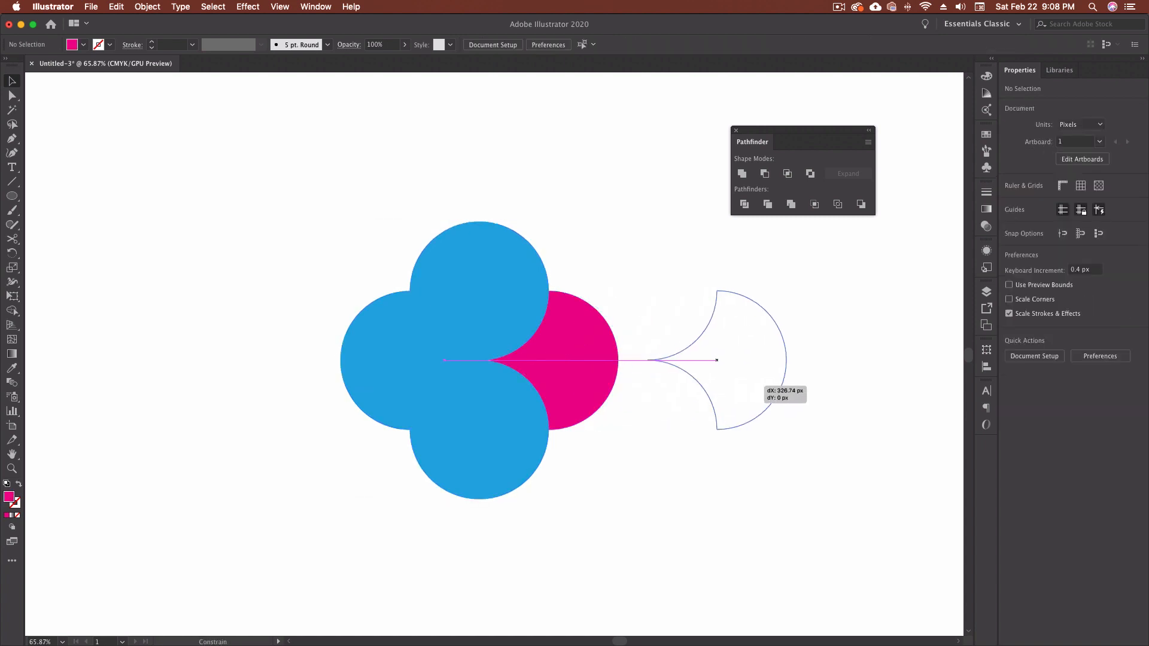
pyautogui.moveTo(572, 359); pyautogui.dragTo(714, 359)
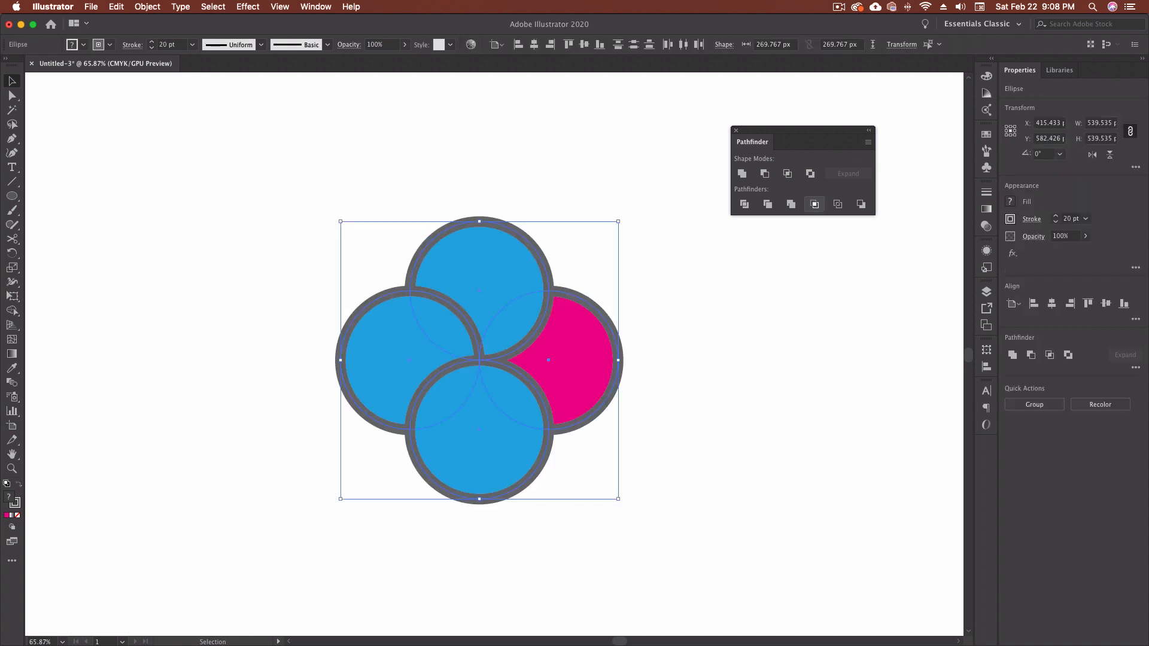
pyautogui.moveTo(813, 204)
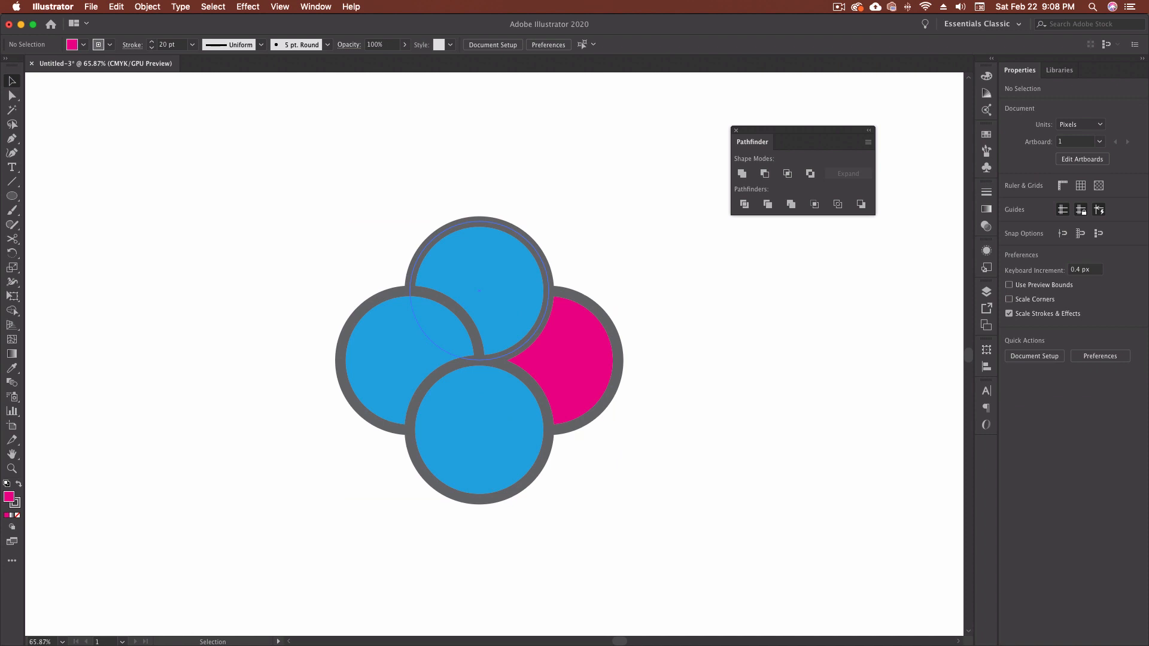
# Select the top blue circle and bring it to the front of the stack.
pyautogui.click(479, 290)
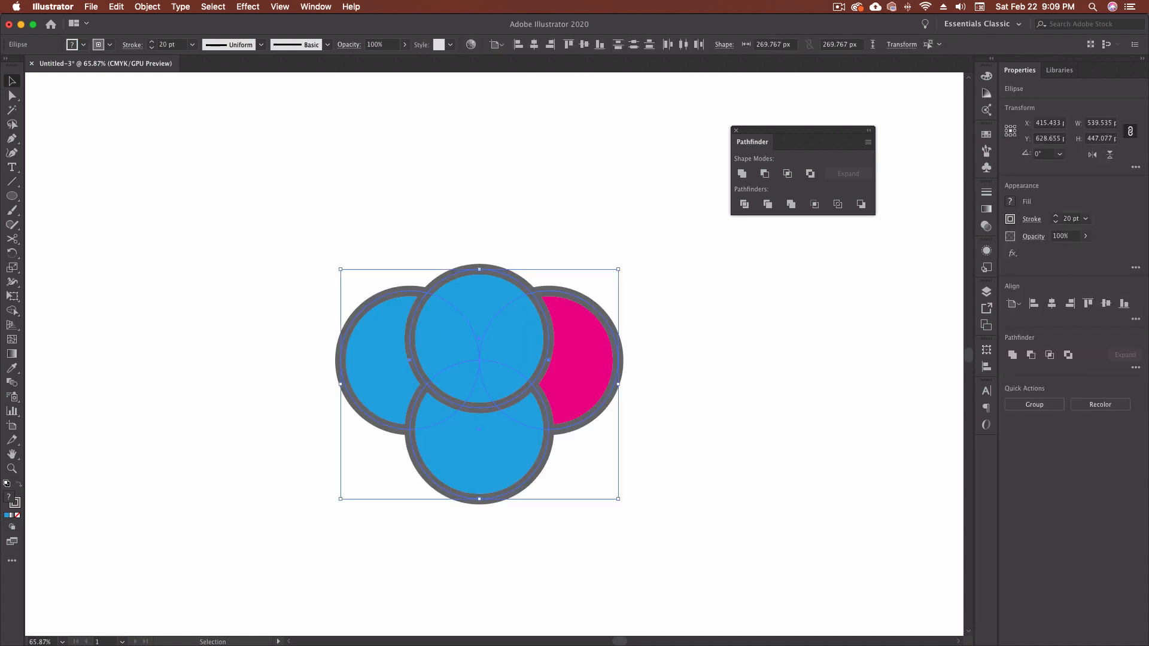
pyautogui.moveTo(814, 203)
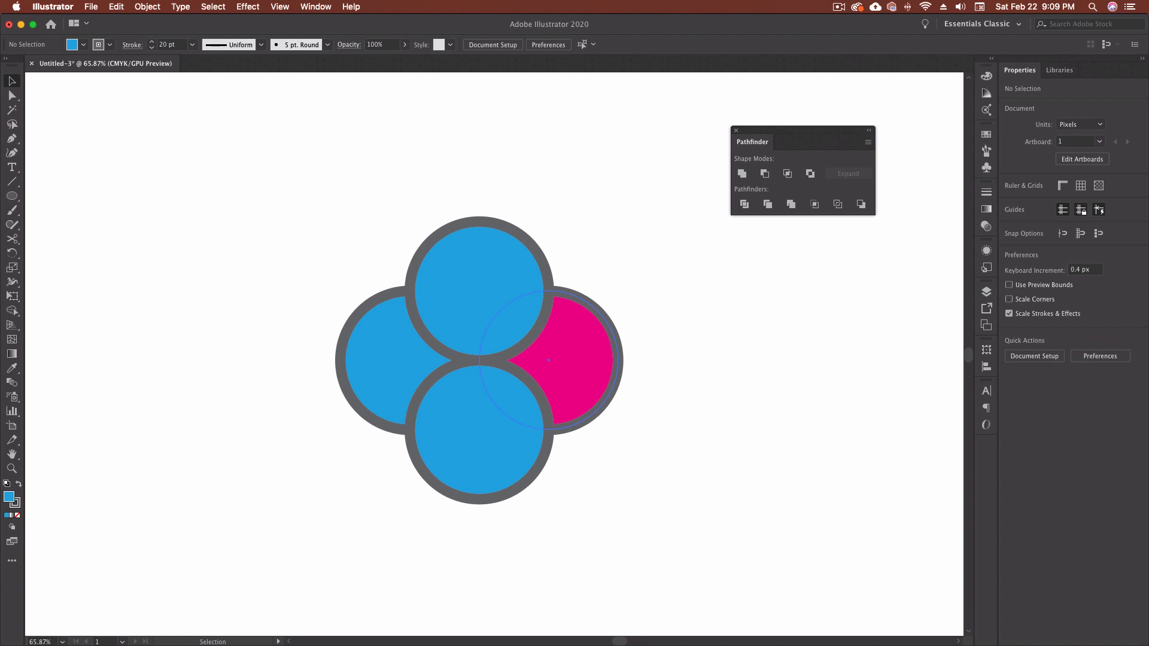
# Crop the selected circles via Pathfinder and inspect the cropped result's options.
pyautogui.click(567, 362)
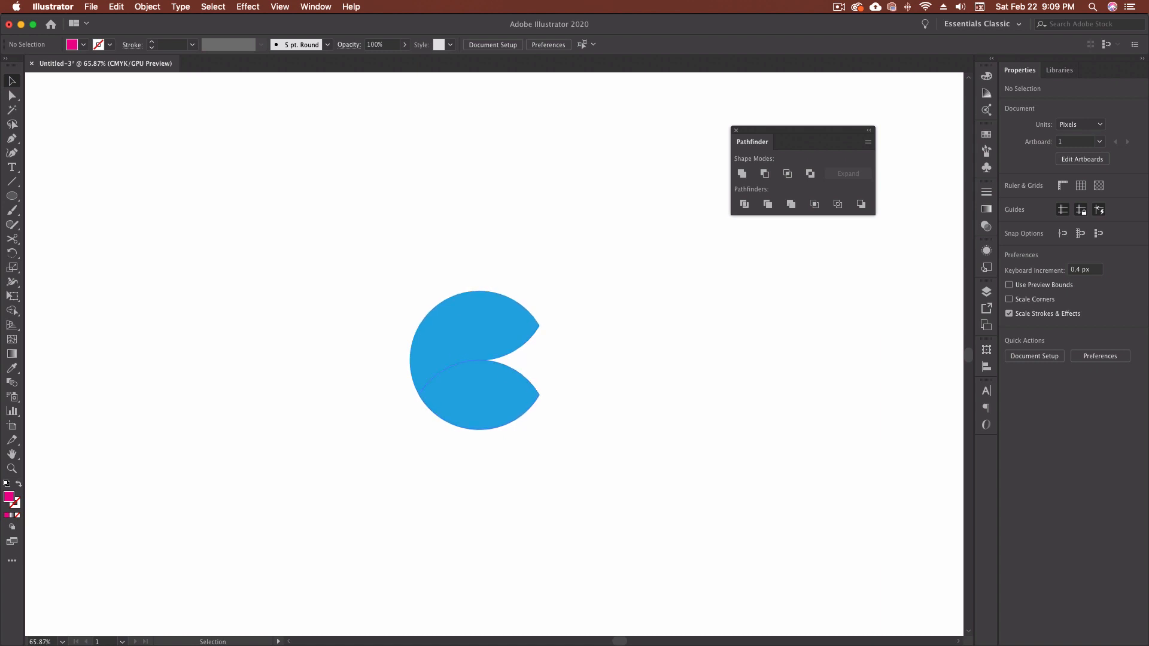
pyautogui.rightClick(469, 365)
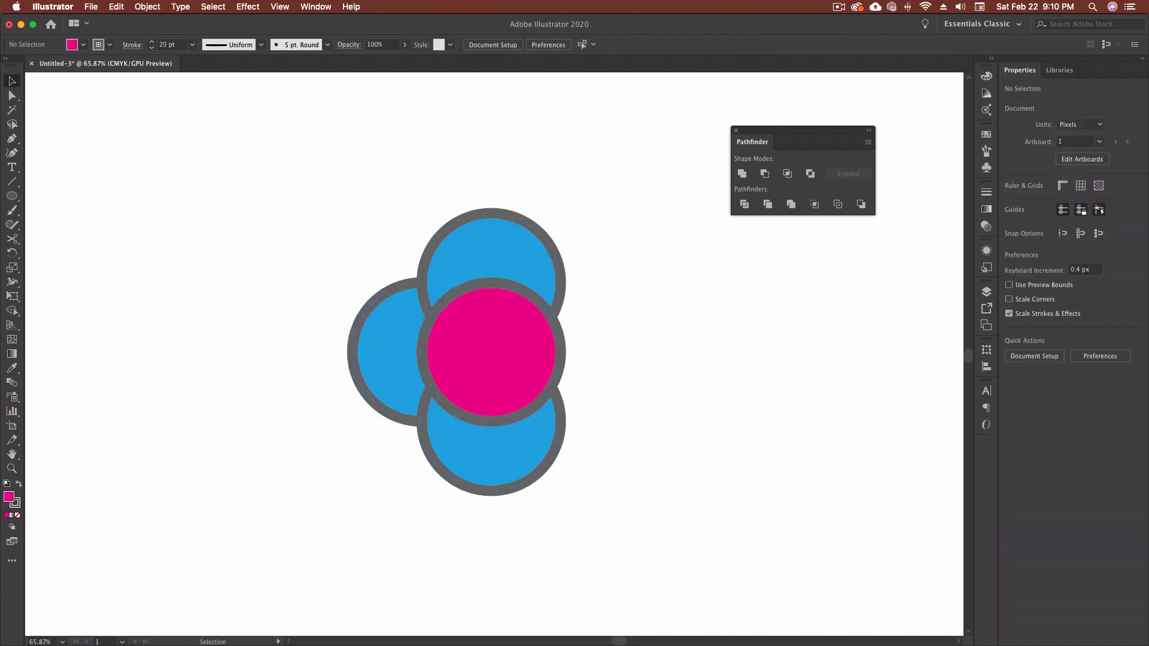
# Outline the circles with stroke weight 14, then restore them with the pink circle on the right.
pyautogui.moveTo(491, 351); pyautogui.dragTo(582, 352)
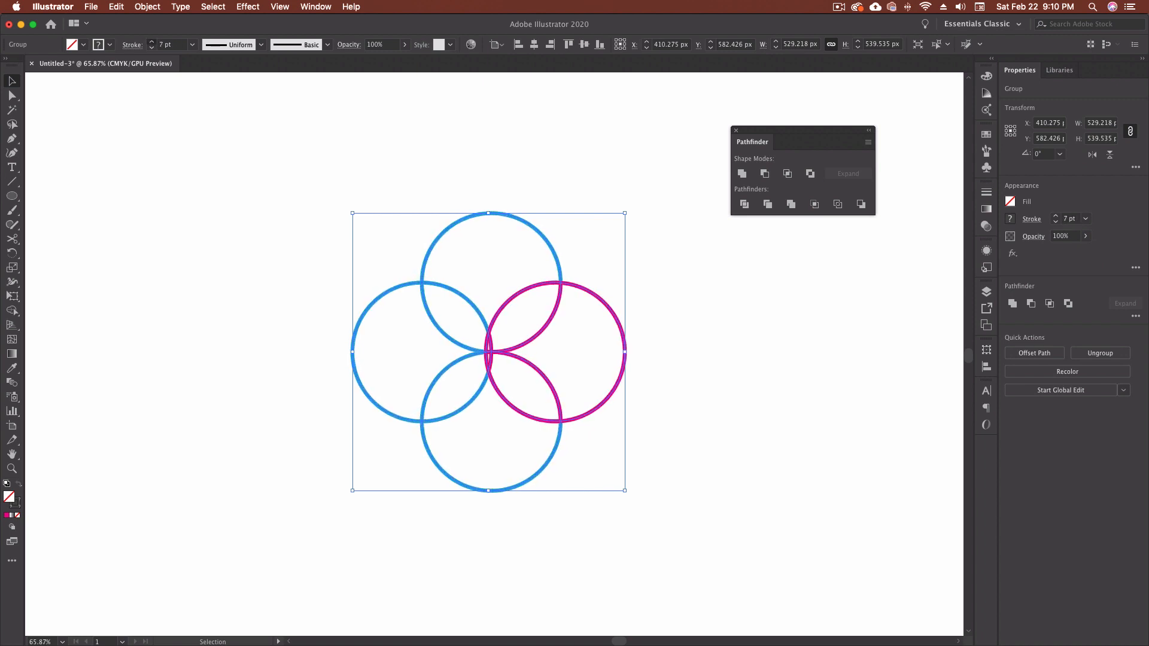
pyautogui.write('14')
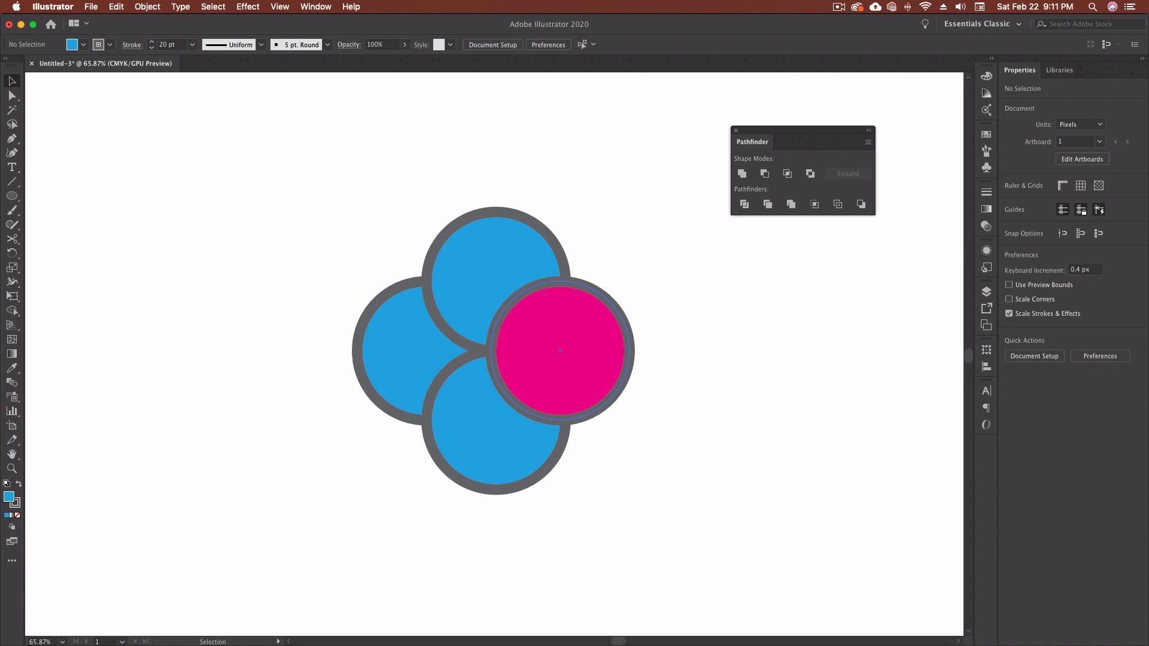
pyautogui.click(560, 350)
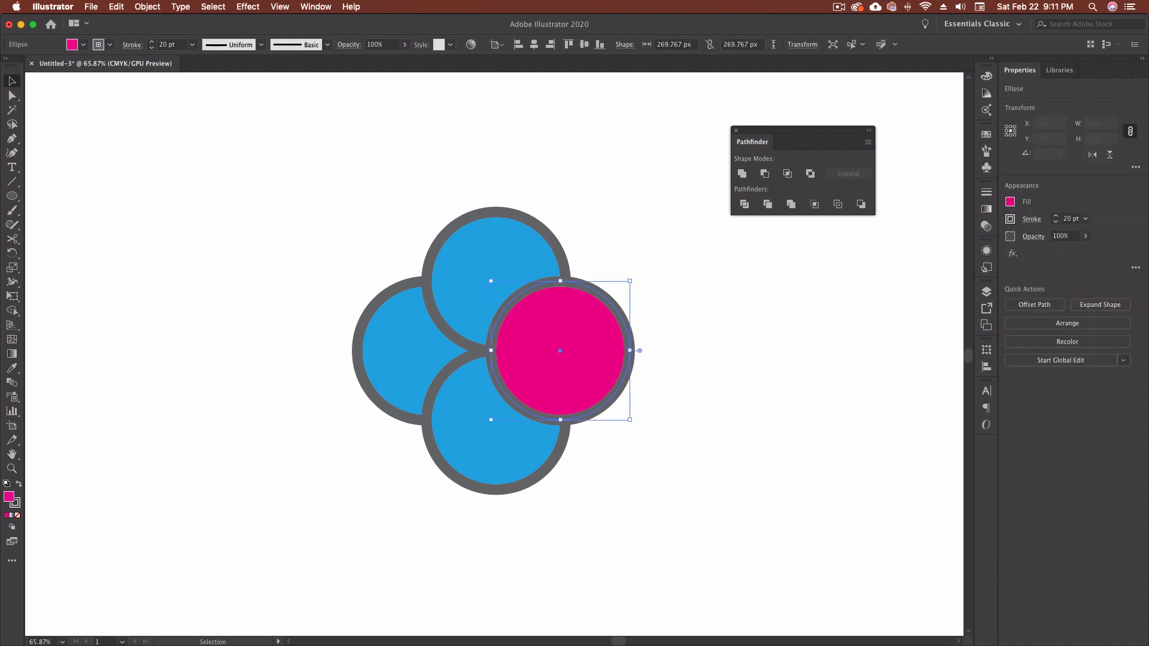